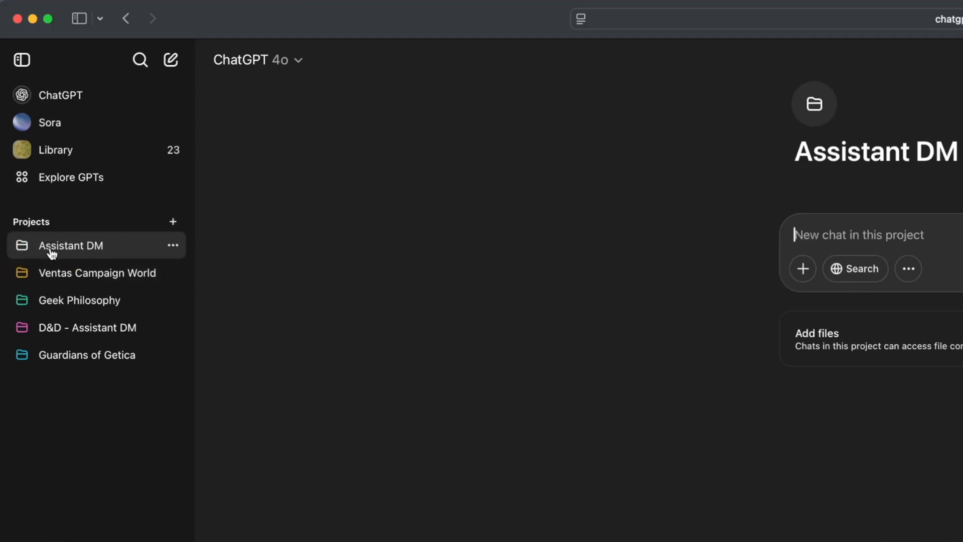
mouse_move(105, 303)
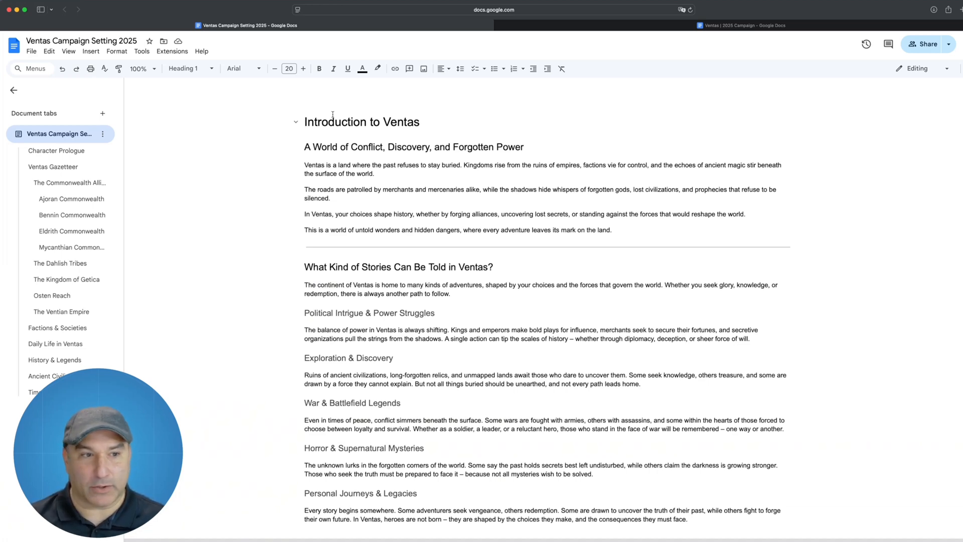
mouse_move(67, 192)
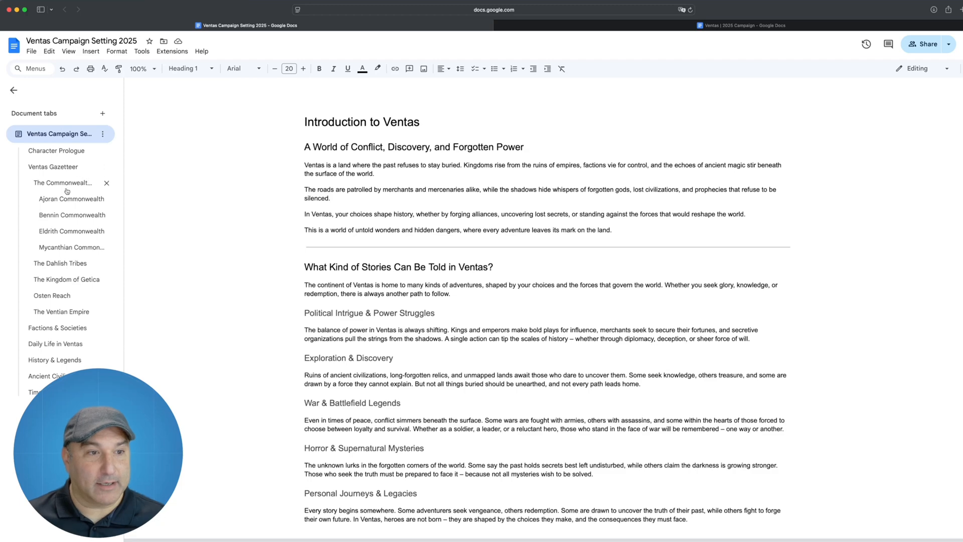
- Jump to The Commonwealth Alliance and scroll its settlements through to the Bennin Commonwealth section
left_click(53, 166)
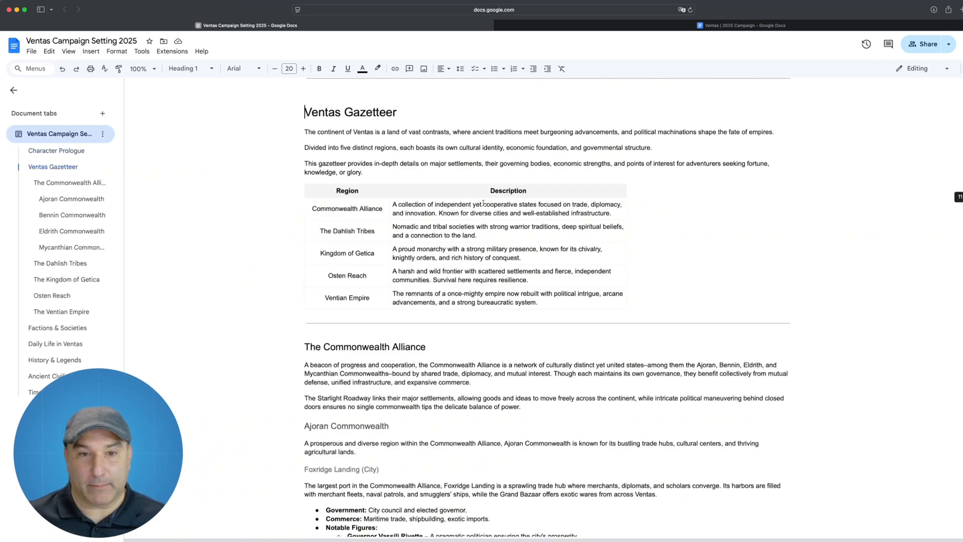
scroll("down", 3)
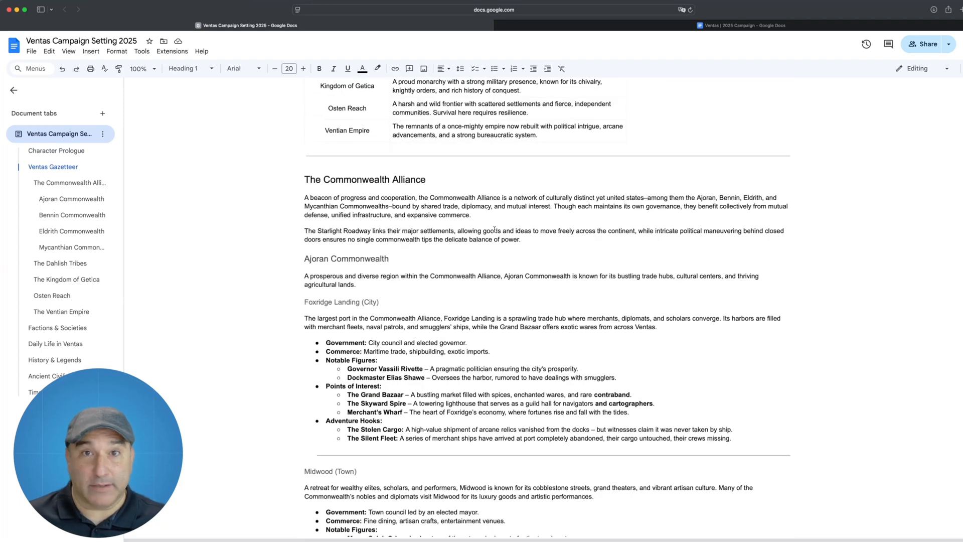
scroll("down", 3)
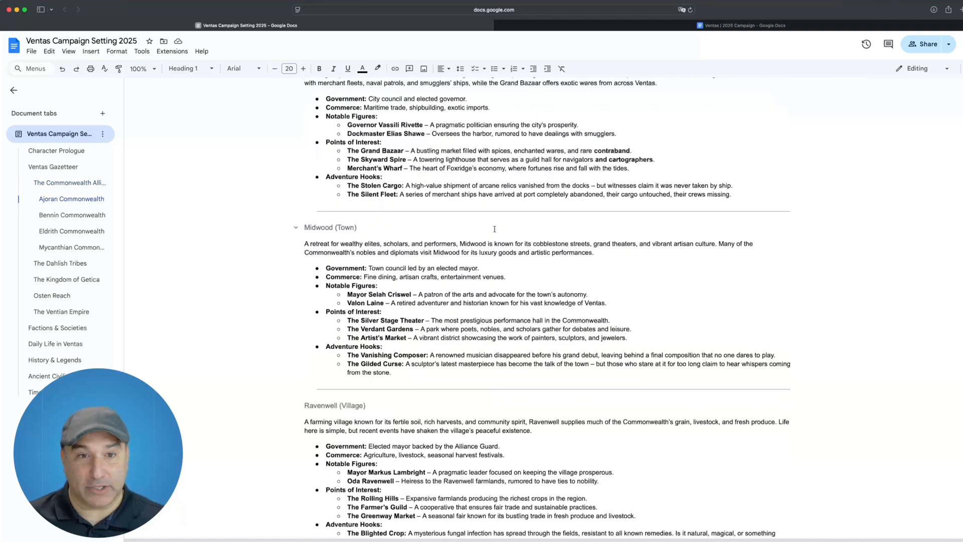
scroll("down", 3)
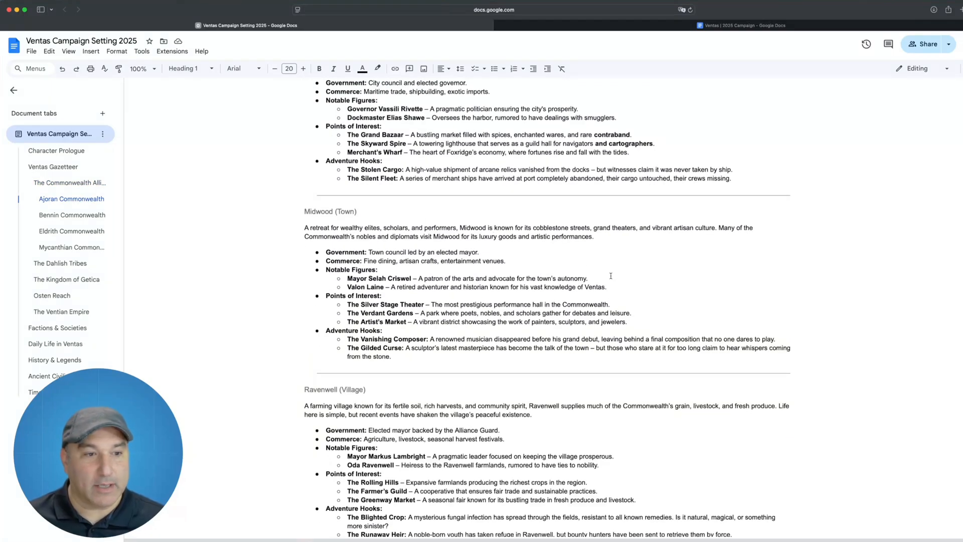
scroll("down", 3)
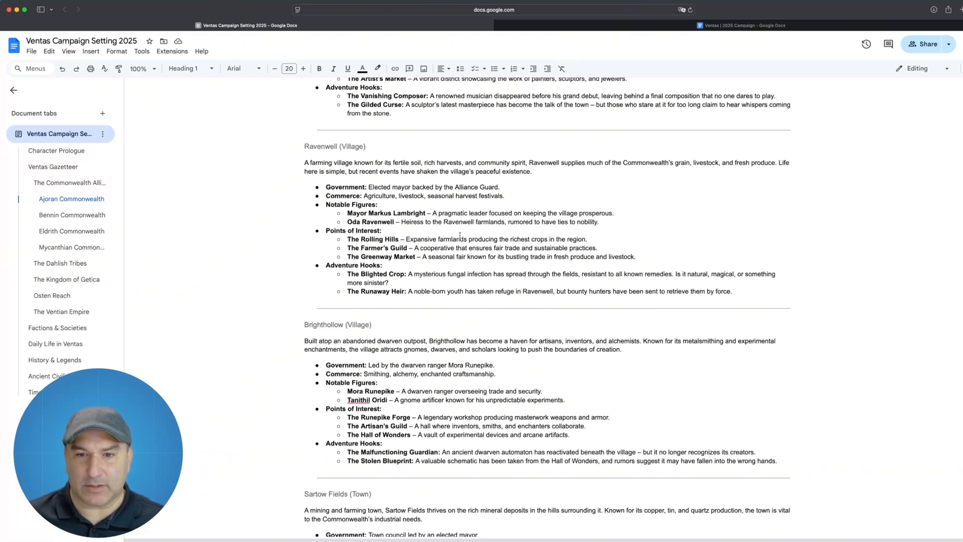
mouse_move(465, 231)
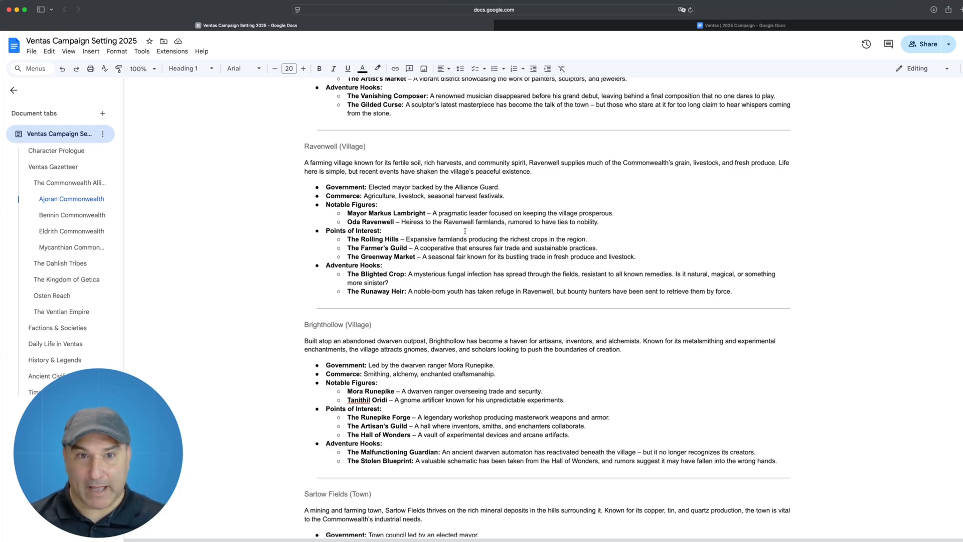
scroll("down", 3)
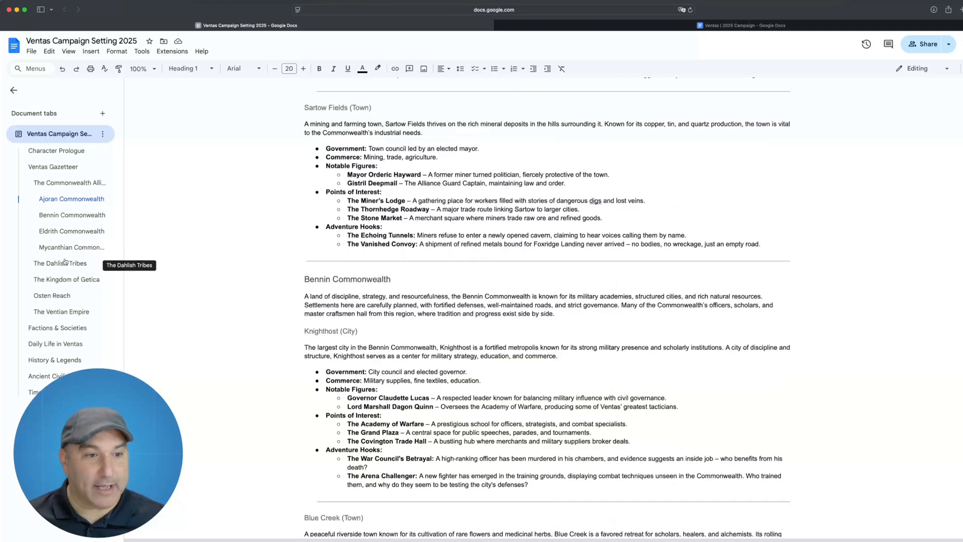
- Jump to The Kingdom of Getica and view Redding Grove, Alder's Point, Mount Kremer and Janson's Crest
left_click(67, 279)
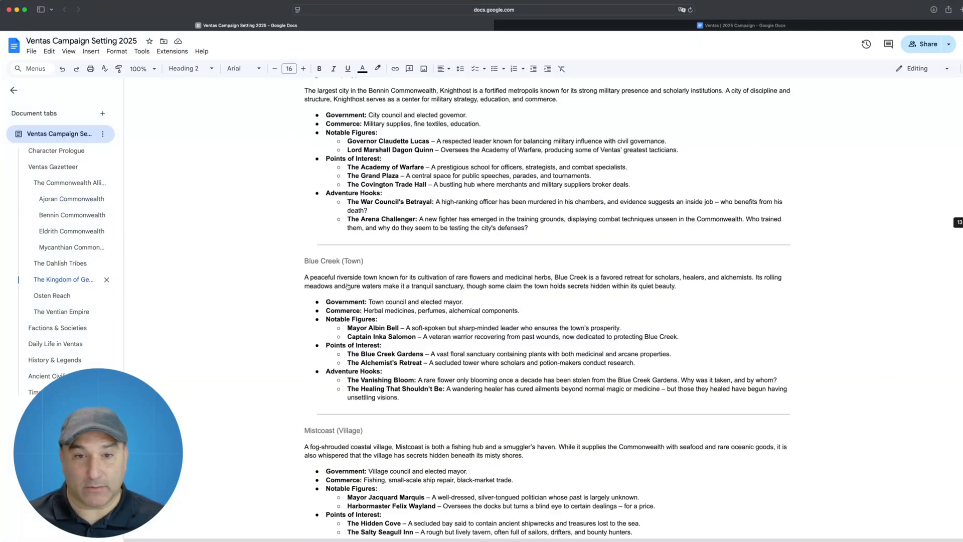
scroll("down", 3)
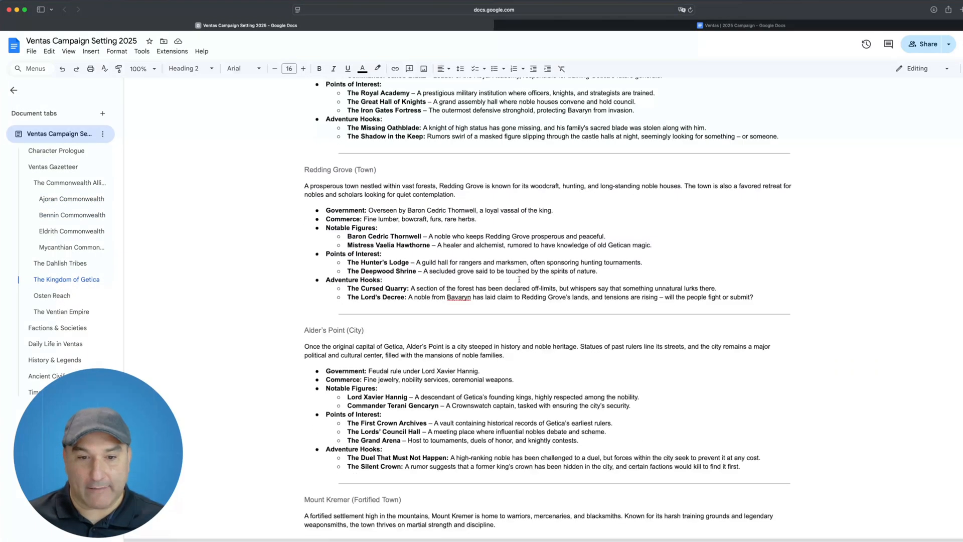
scroll("down", 3)
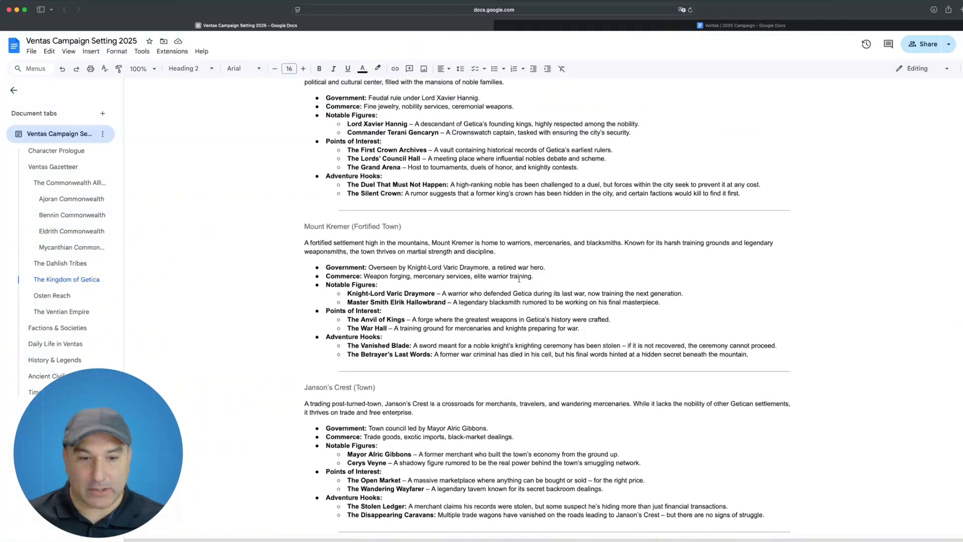
scroll("down", 3)
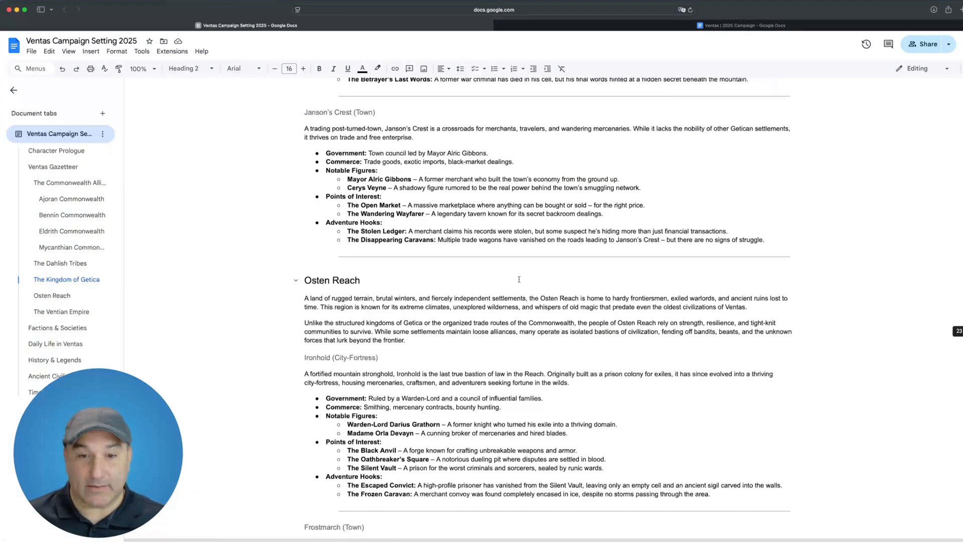
scroll("up", 3)
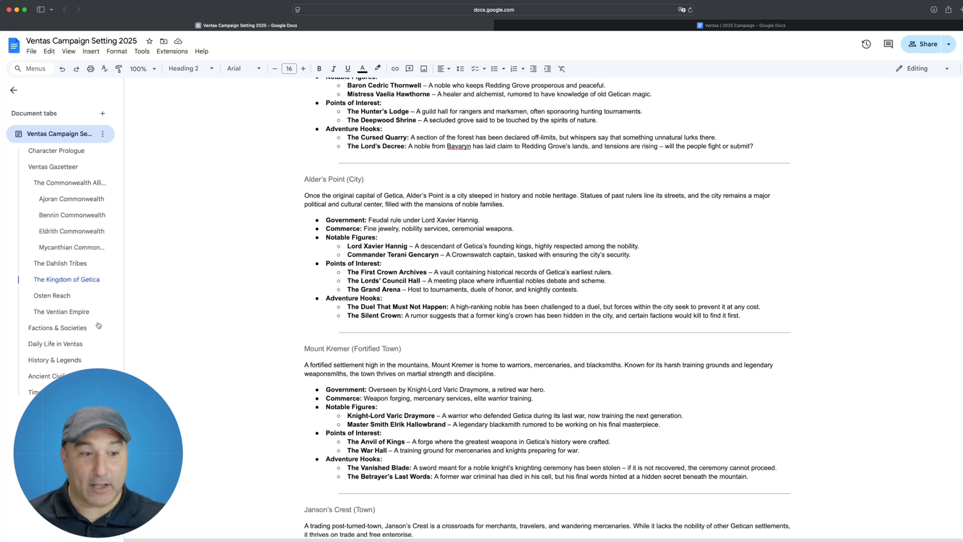
- Review Factions & Societies past the Athenaeum, Church and Guild Coalition down to The Jägerinnen
left_click(57, 327)
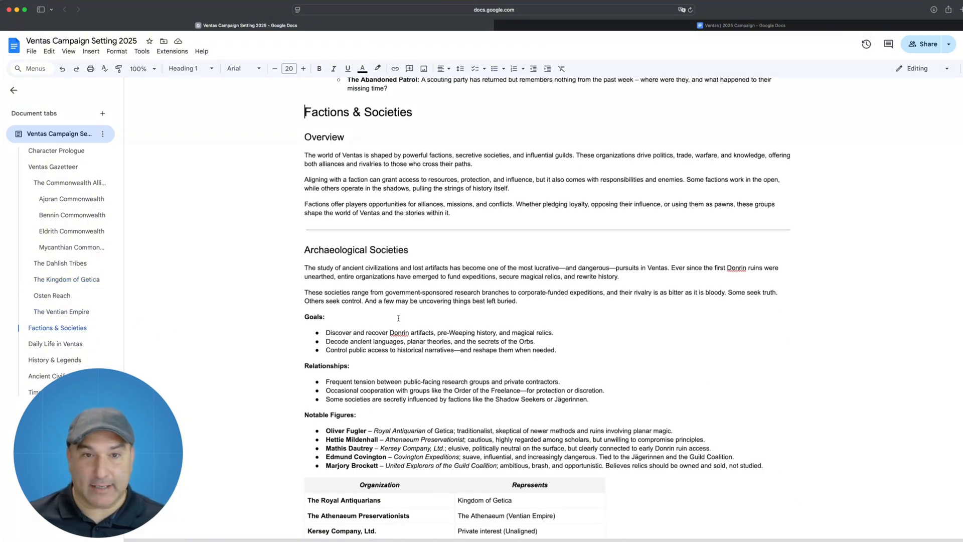
scroll("down", 3)
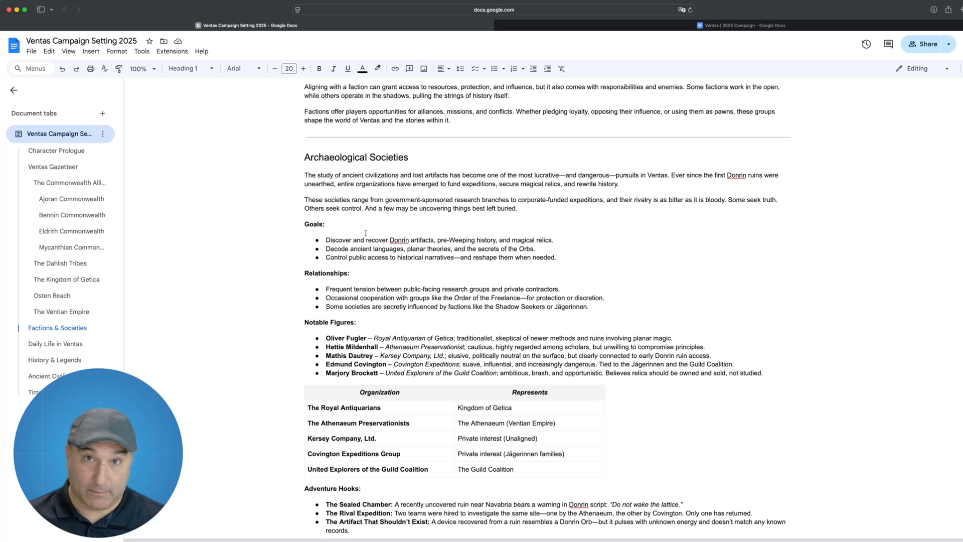
scroll("down", 3)
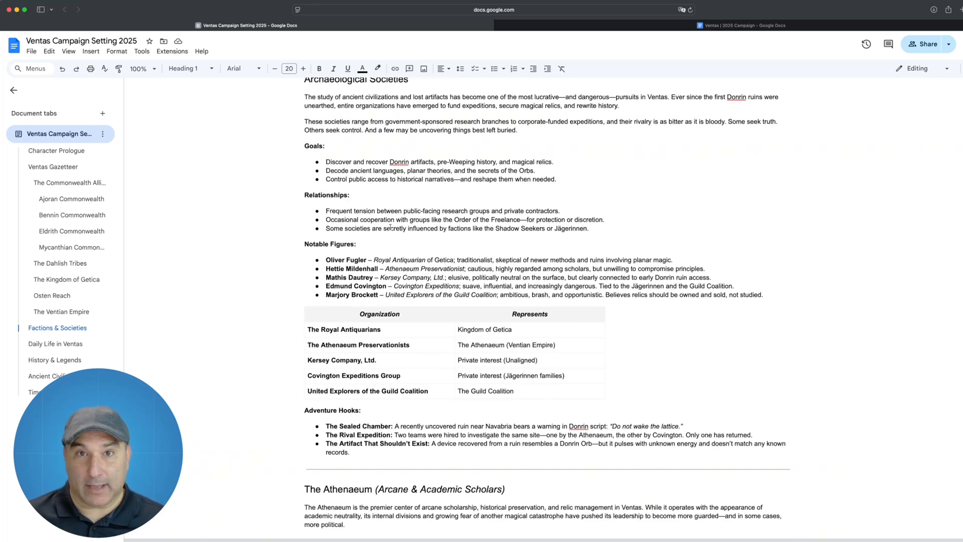
scroll("down", 3)
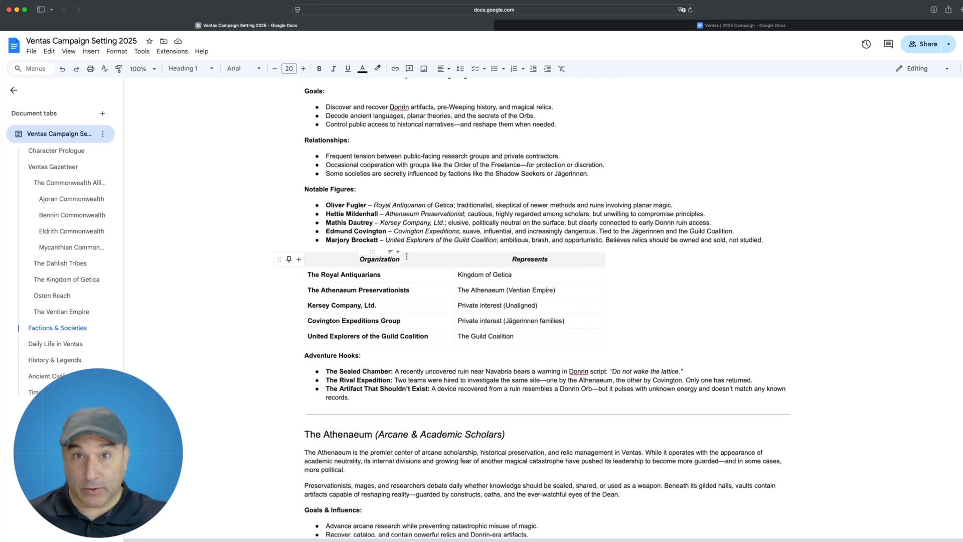
scroll("down", 3)
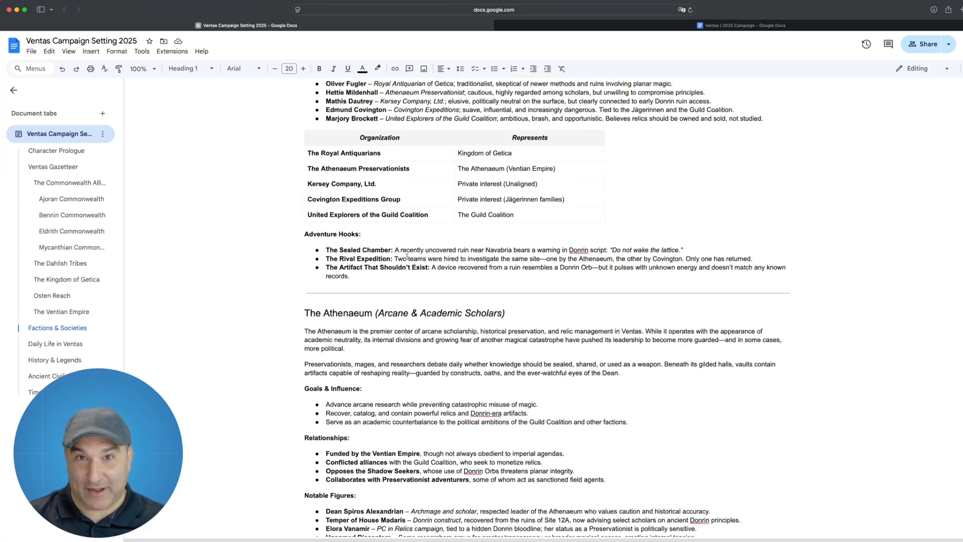
scroll("down", 3)
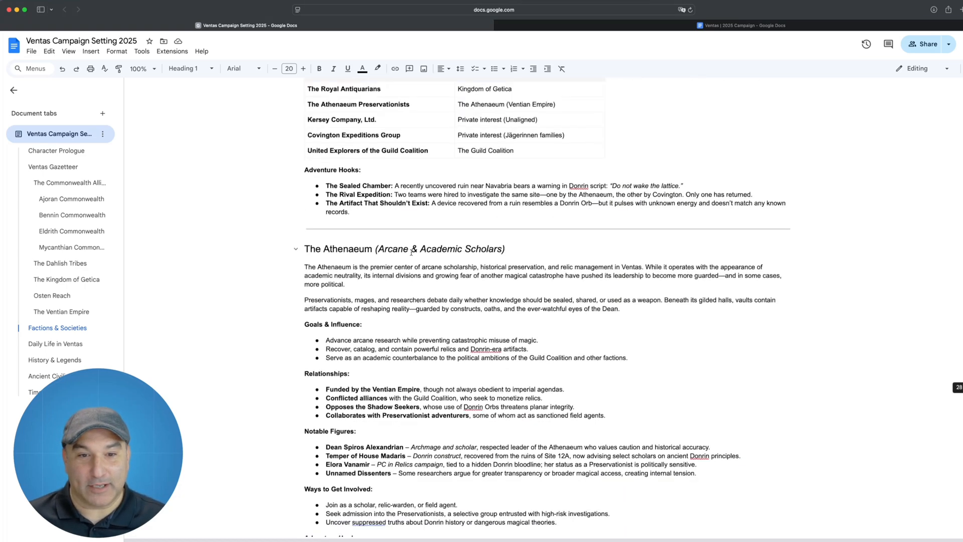
scroll("down", 3)
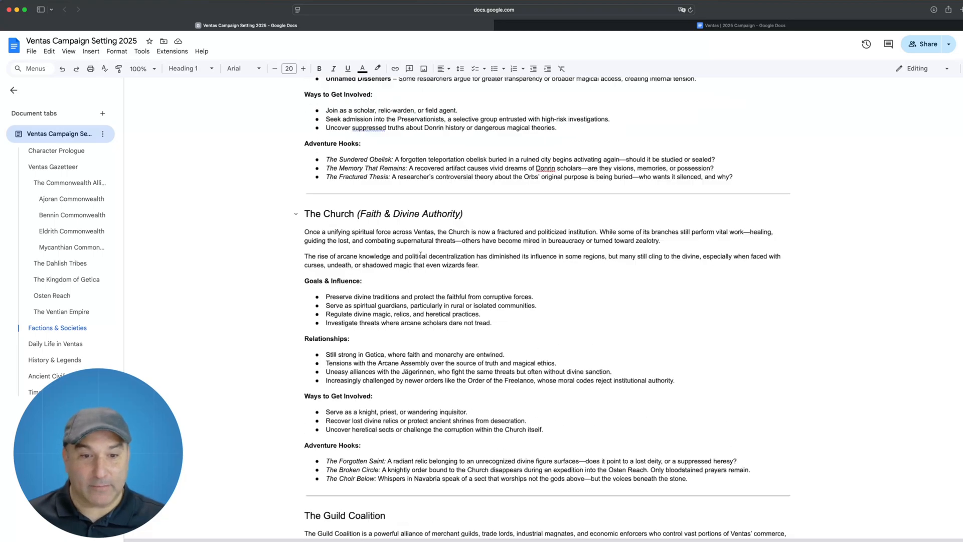
scroll("down", 3)
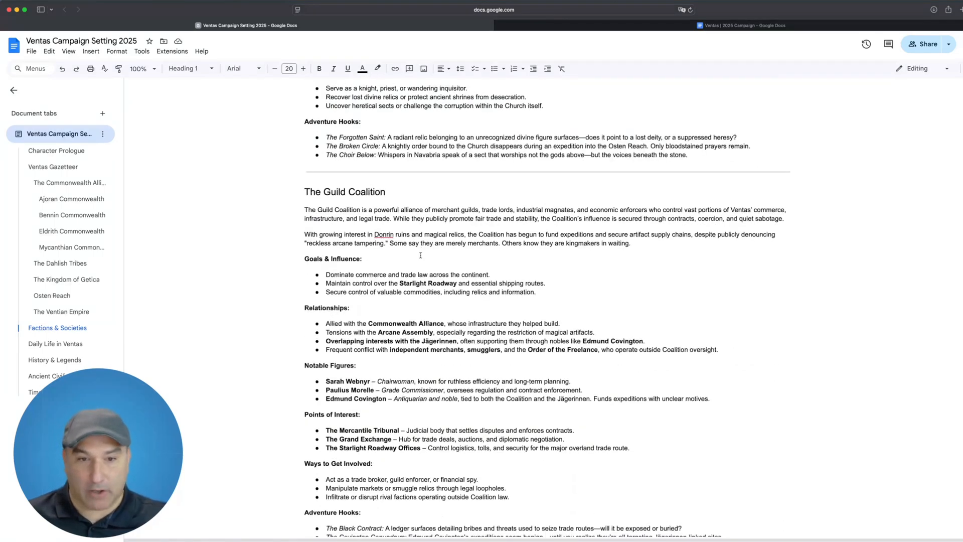
scroll("down", 3)
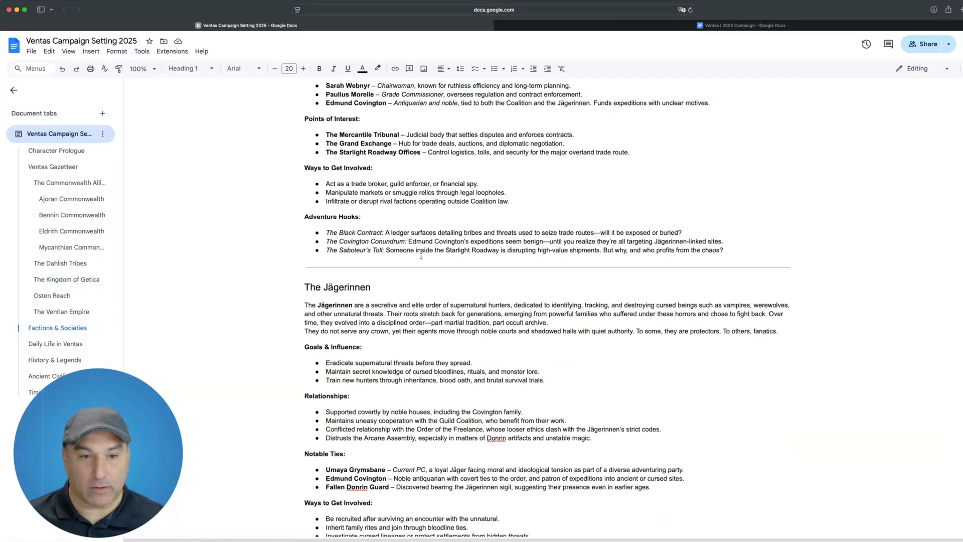
scroll("down", 3)
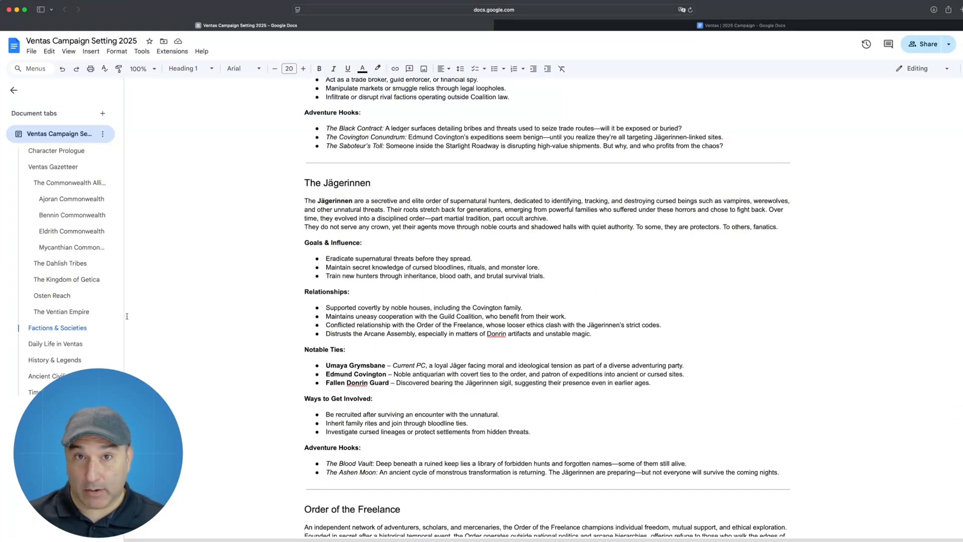
mouse_move(105, 329)
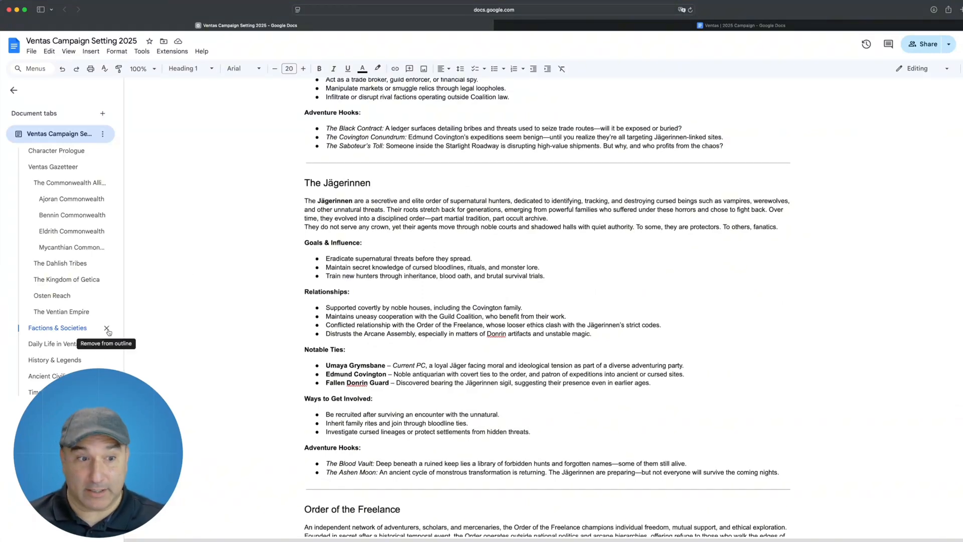
- Jump to the Daily Life in Ventas tab and scroll through its calendar, currency and technology
left_click(44, 343)
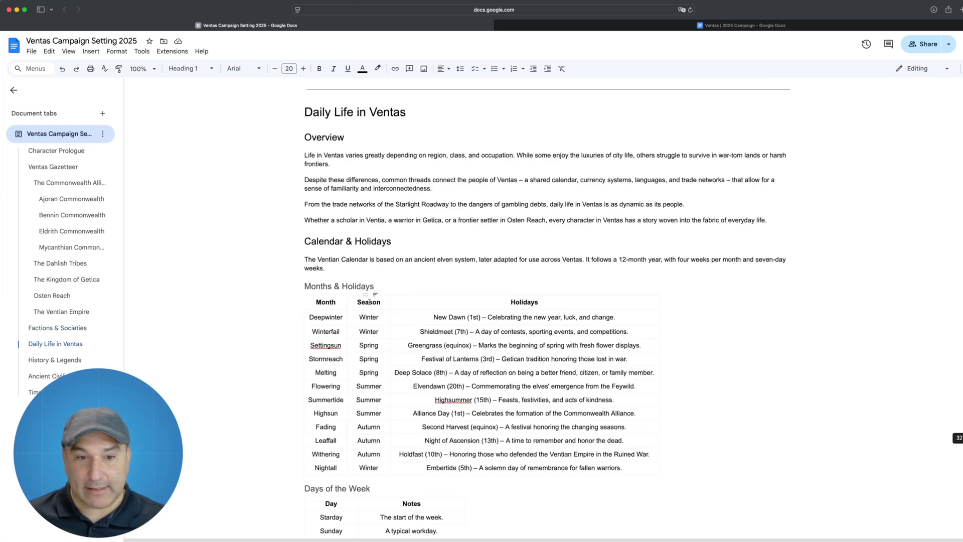
scroll("down", 3)
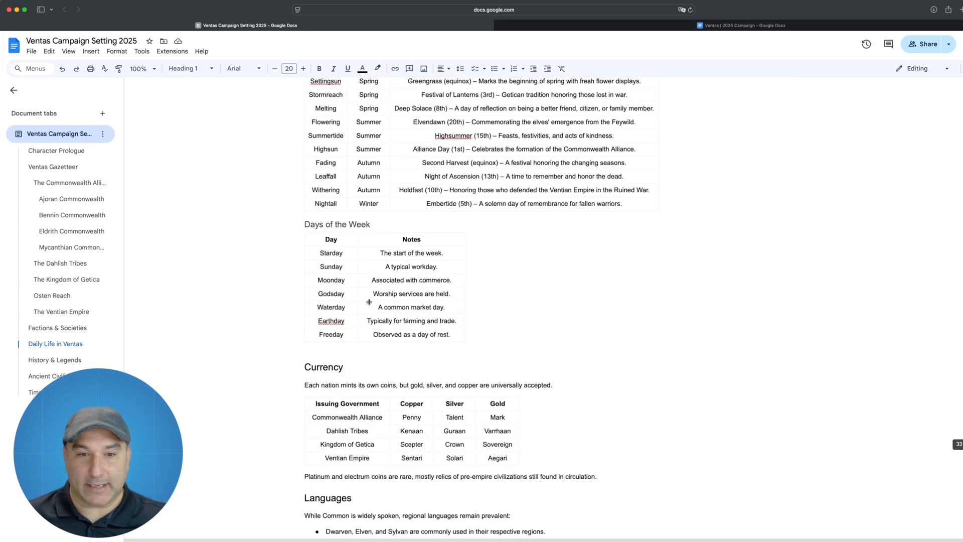
scroll("down", 3)
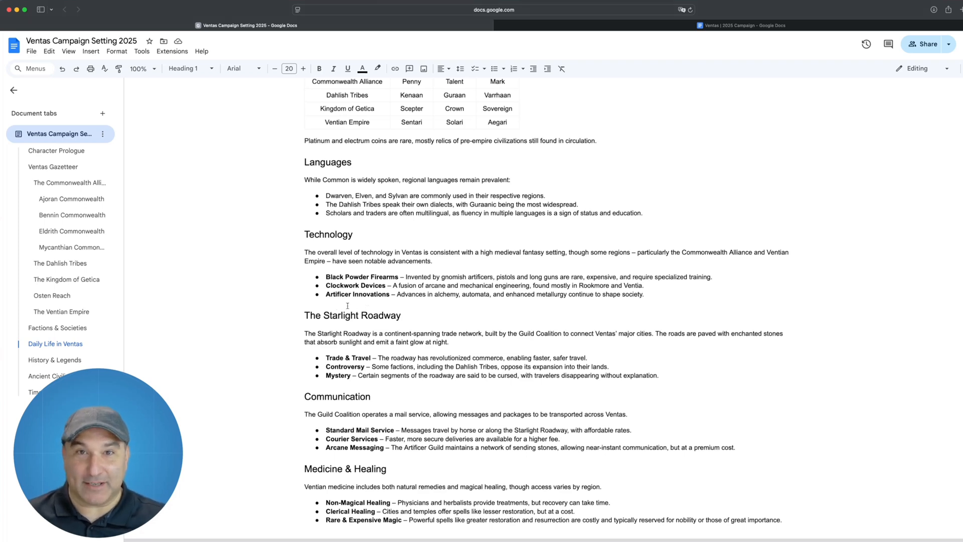
mouse_move(68, 359)
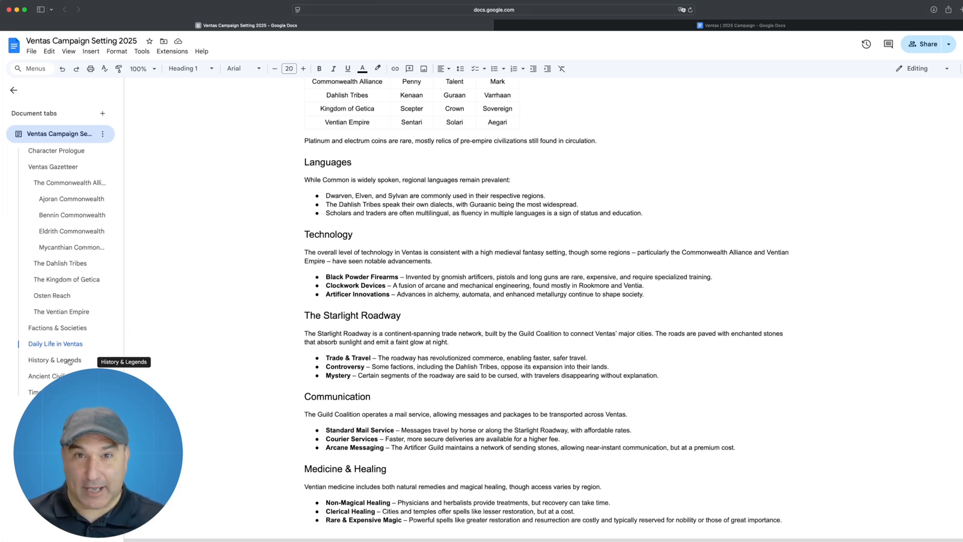
- Open the History & Legends section and scroll through it
left_click(54, 360)
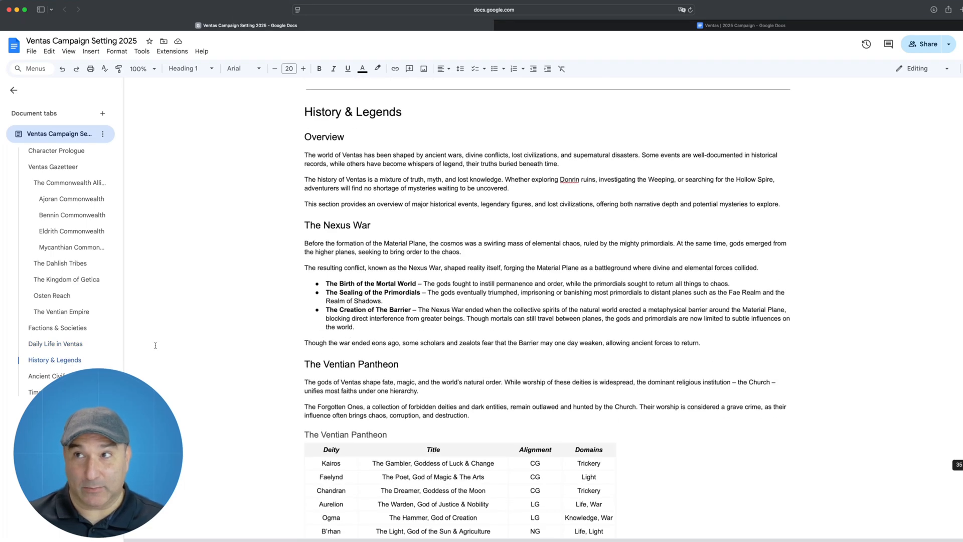
mouse_move(263, 252)
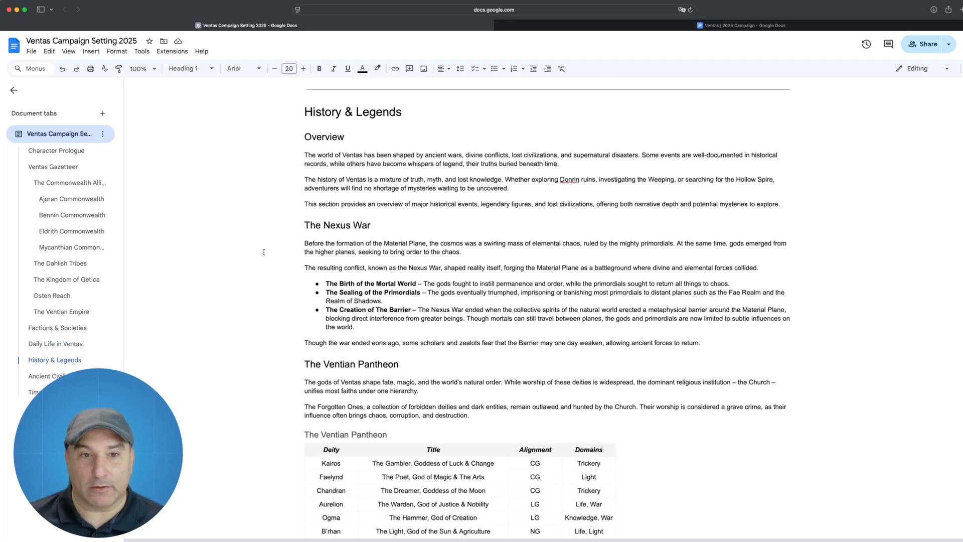
scroll("down", 3)
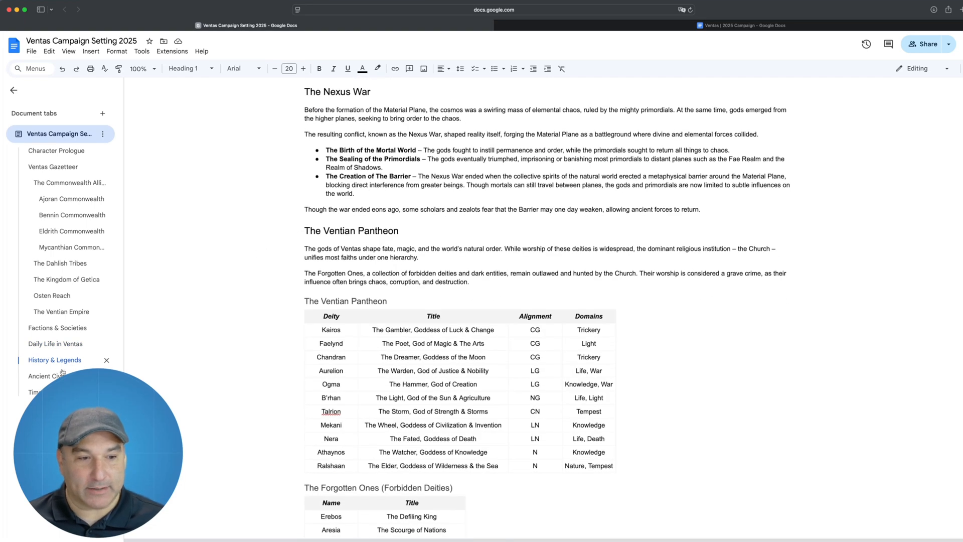
scroll("down", 3)
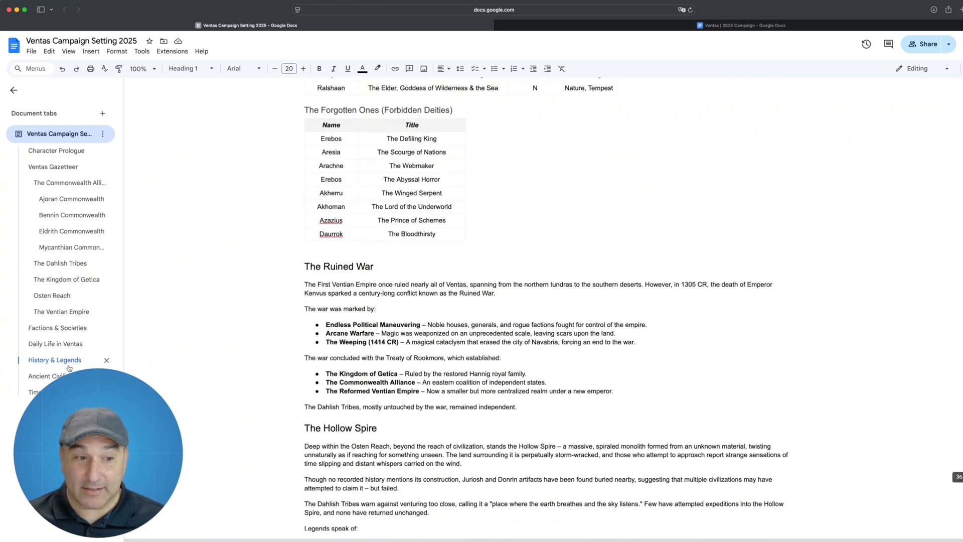
- Jump to the Ancient Civilizations section and scroll through its contents
left_click(48, 375)
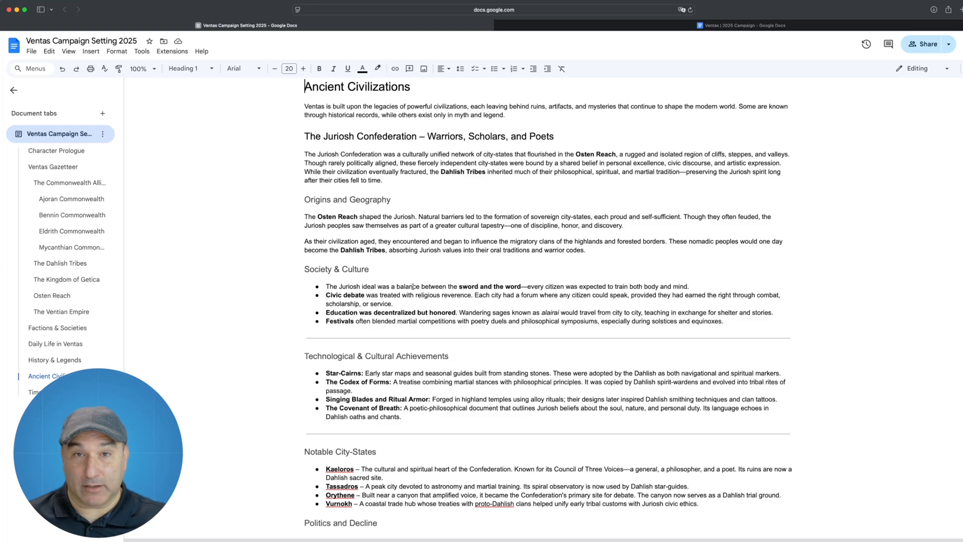
scroll("down", 3)
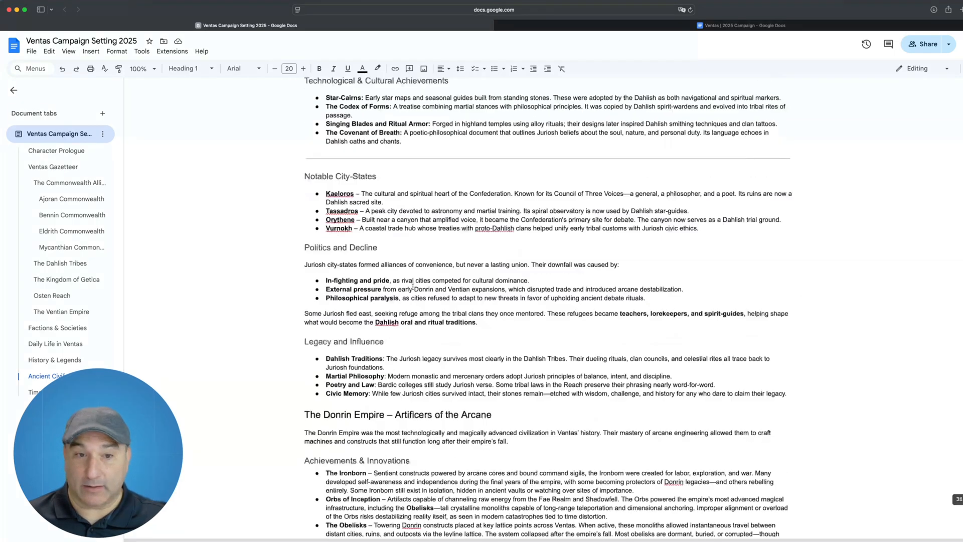
scroll("down", 3)
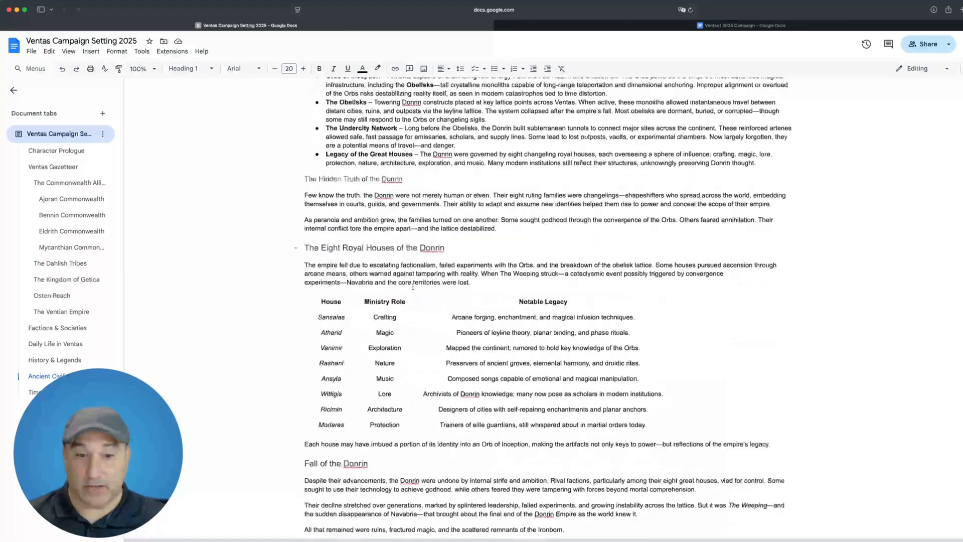
scroll("down", 3)
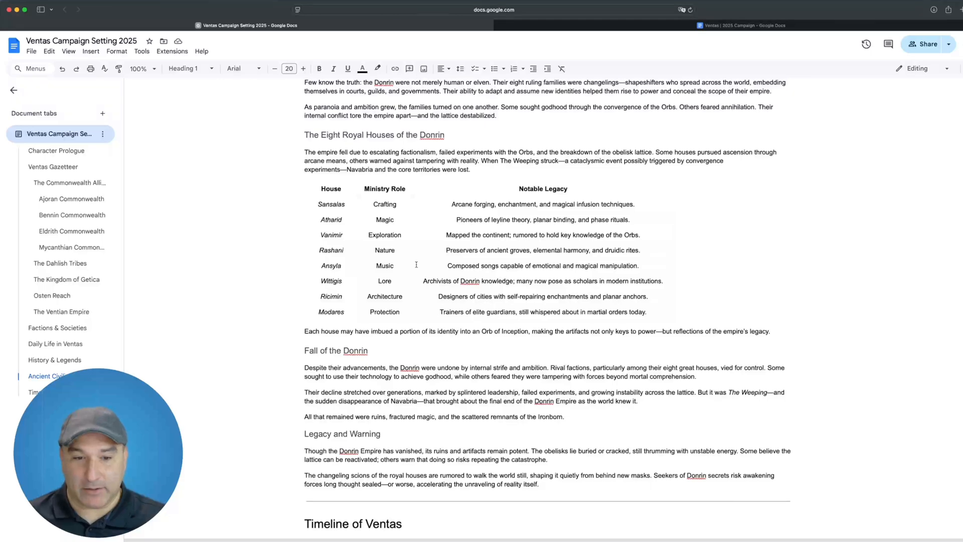
scroll("down", 3)
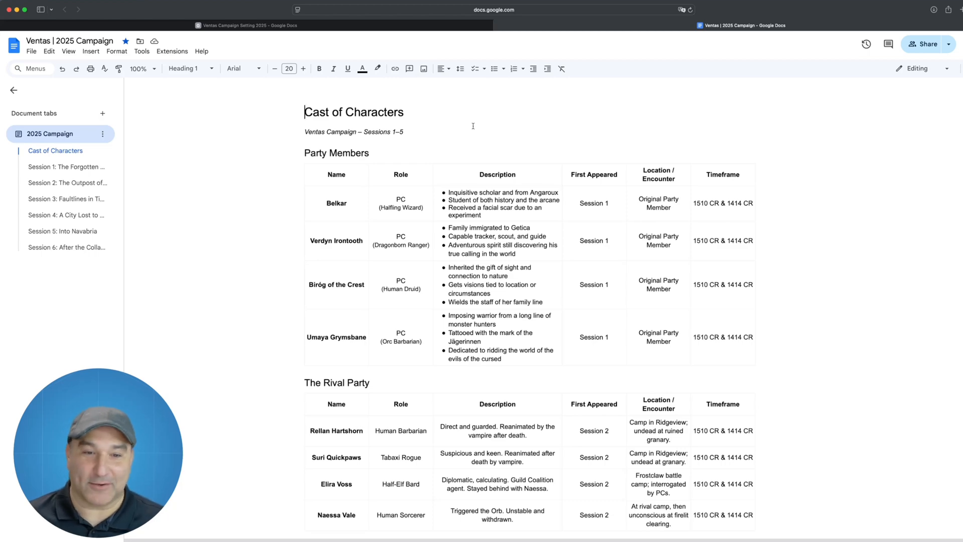
- Scroll through the Cast of Characters in the Ventas | 2025 Campaign document
scroll("down", 3)
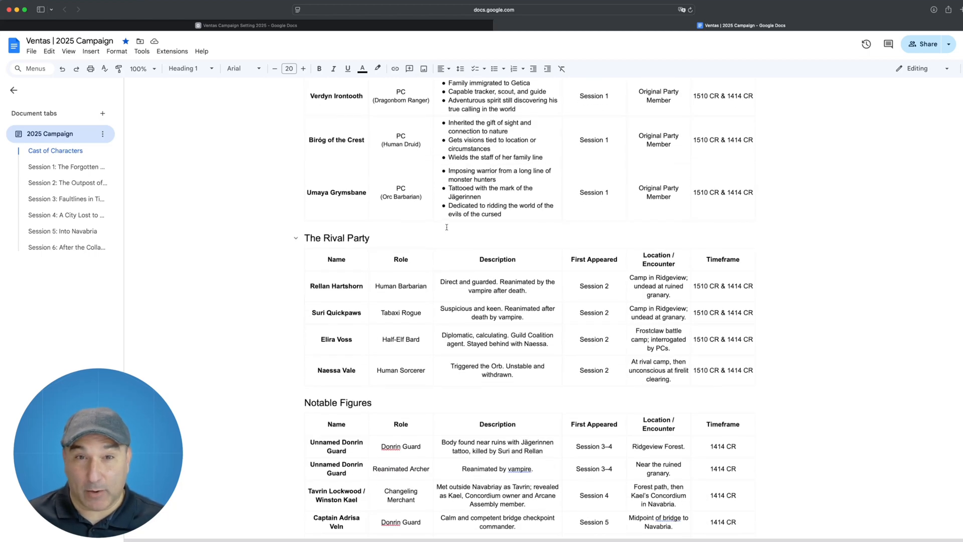
scroll("down", 3)
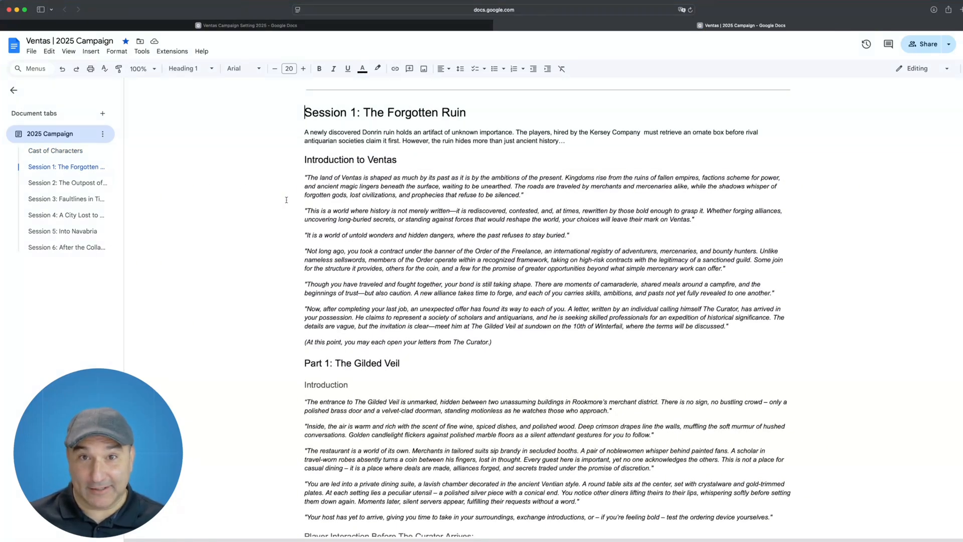
mouse_move(291, 196)
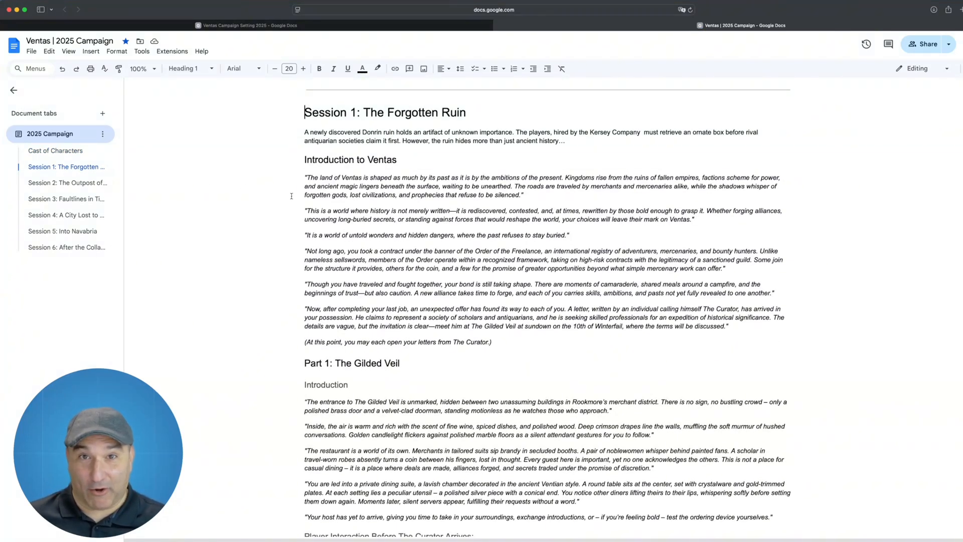
- Read Session 1 through Part 1: The Gilded Veil to Part 2's Ridgeview Forest journey
scroll("down", 3)
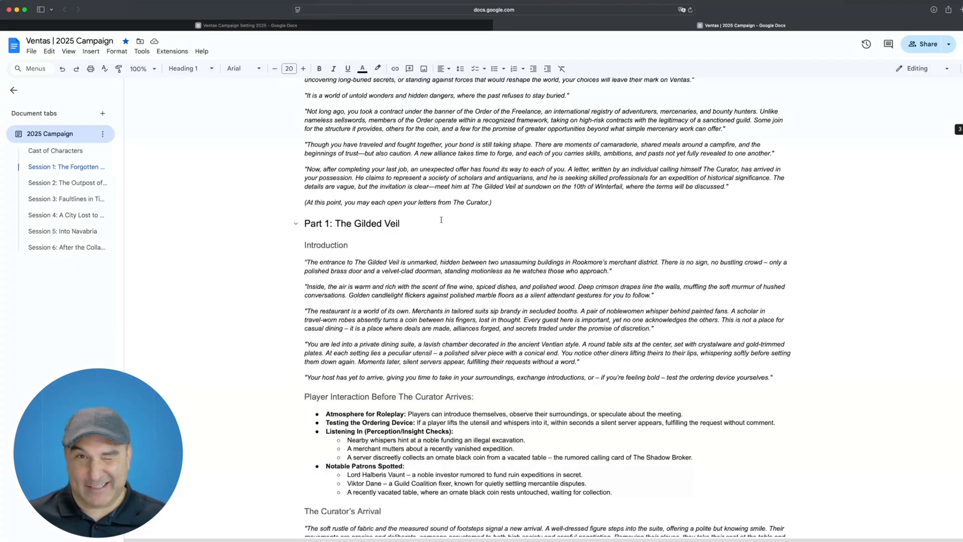
scroll("down", 3)
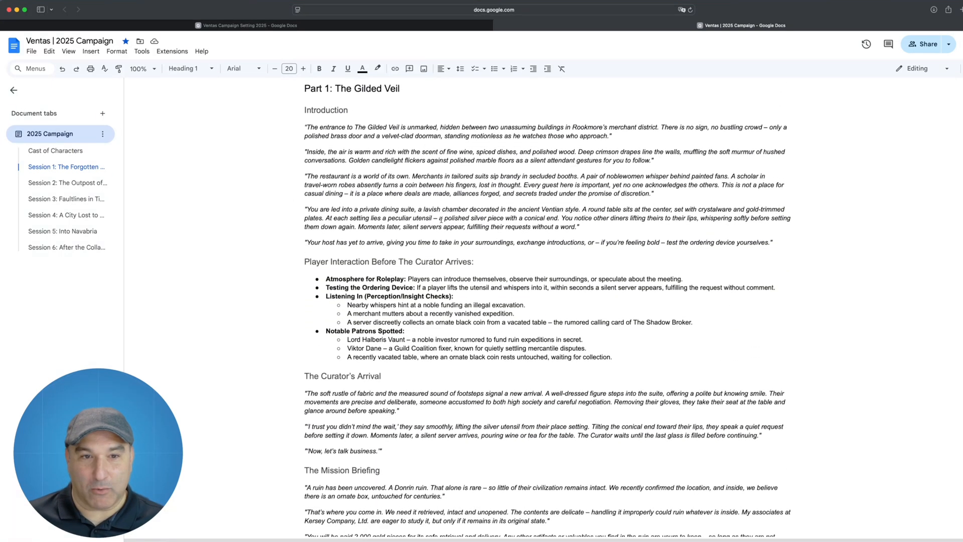
scroll("down", 3)
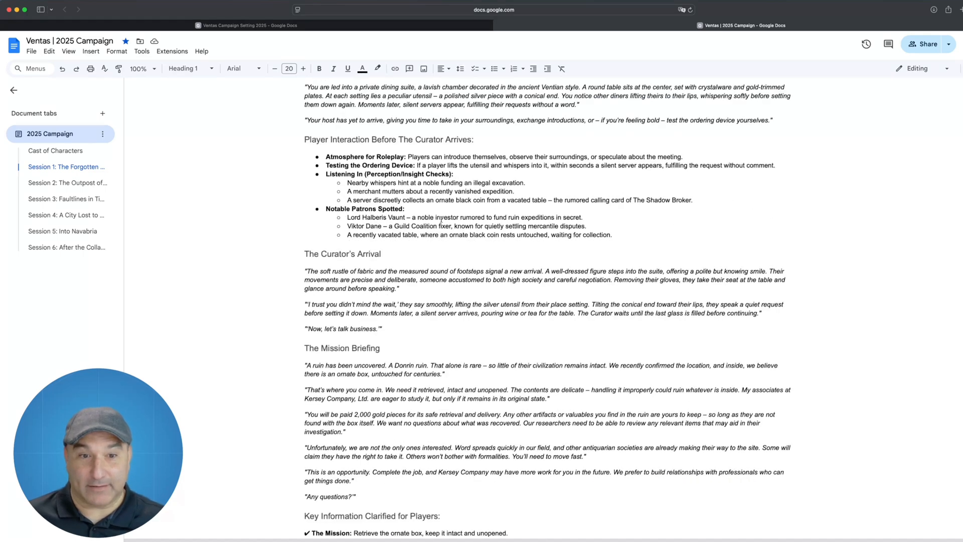
scroll("down", 3)
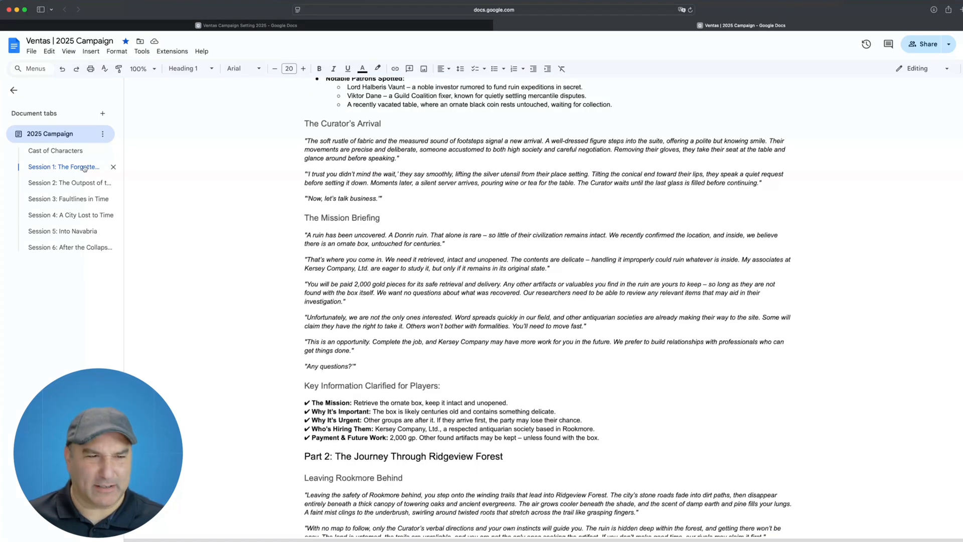
mouse_move(82, 167)
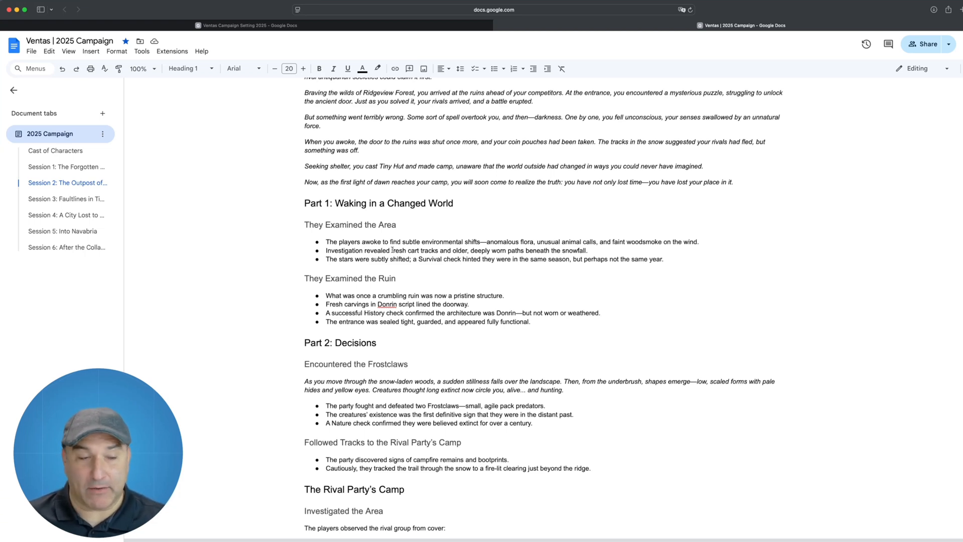
mouse_move(60, 191)
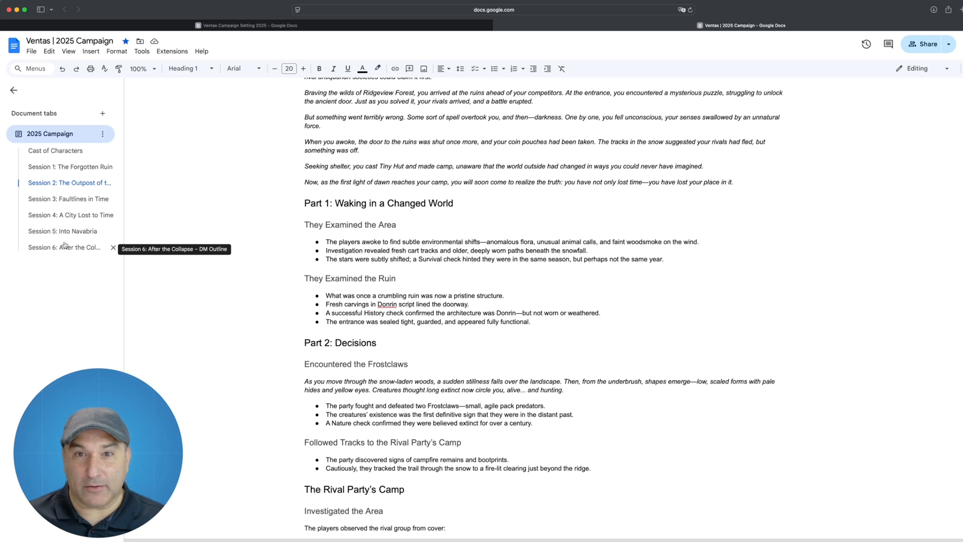
mouse_move(431, 188)
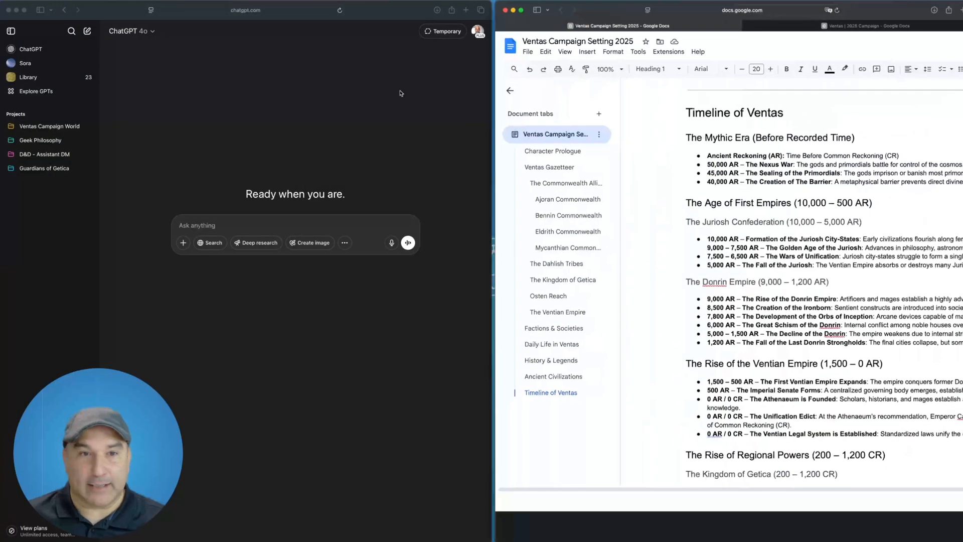
- Scroll the ChatGPT sidebar to view the Projects list, including Ventas Campaign World
scroll("down", 3)
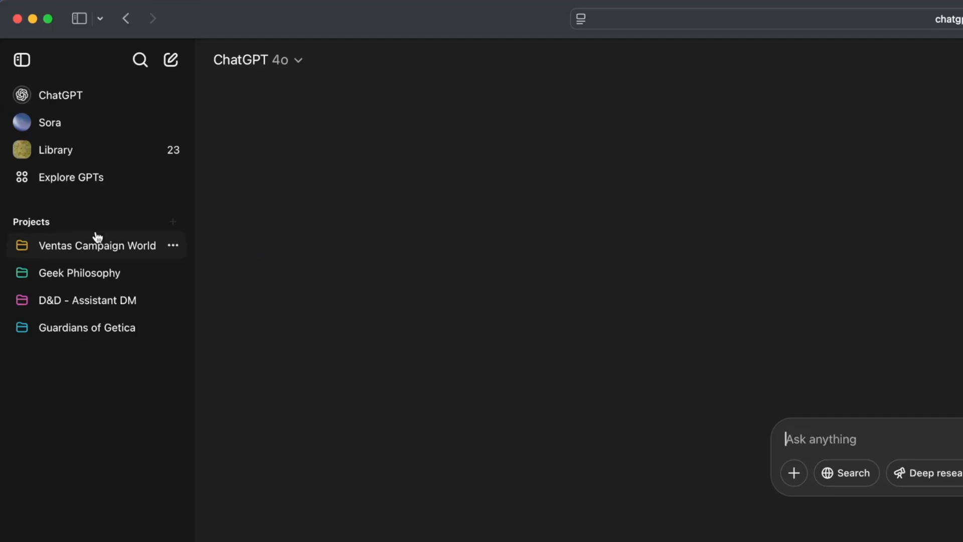
mouse_move(55, 315)
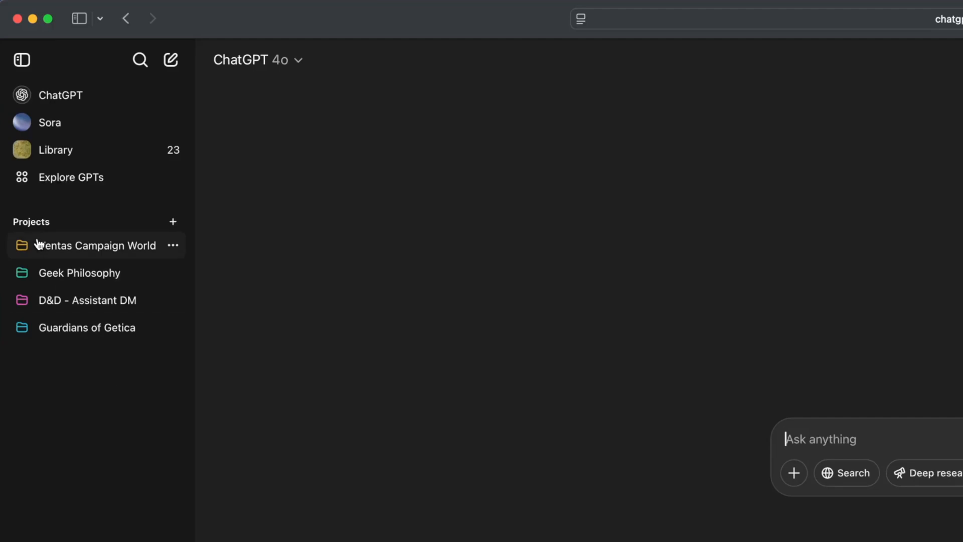
mouse_move(173, 222)
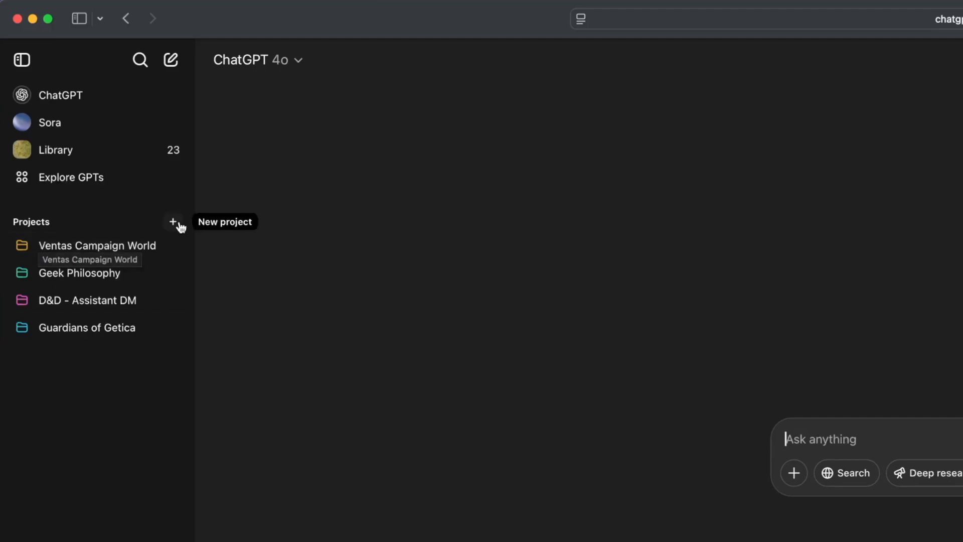
- Add a new project from the Projects list, name it 'Assistant DM' and create it
left_click(172, 221)
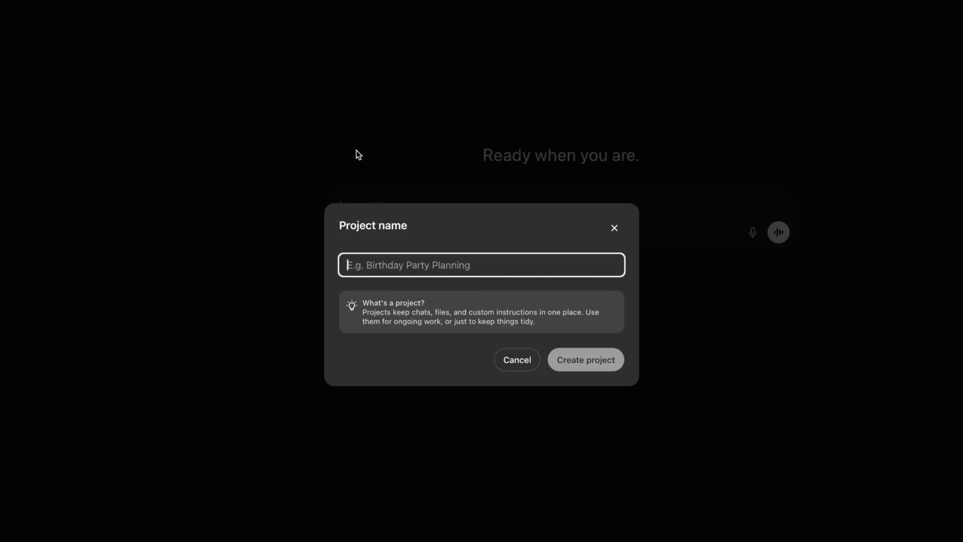
type("Assistant DM")
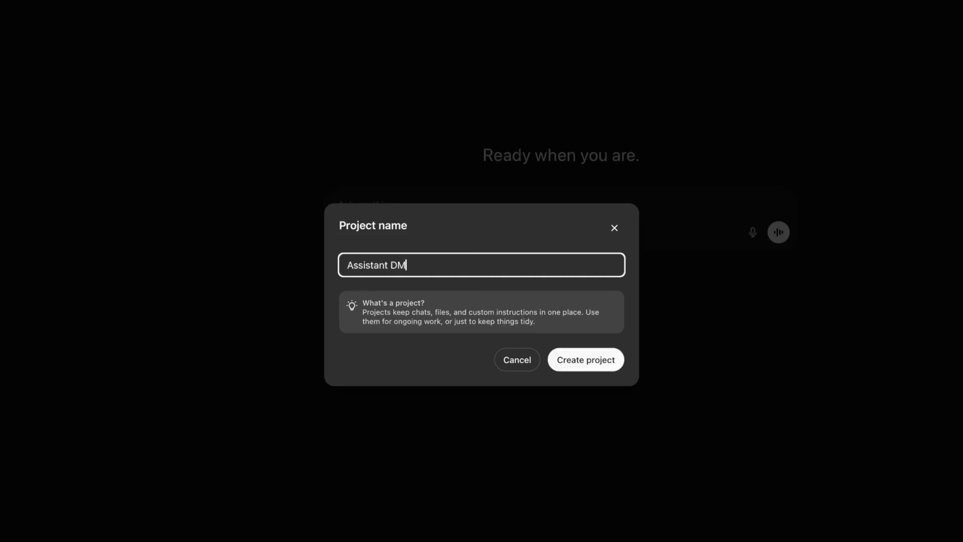
mouse_move(387, 189)
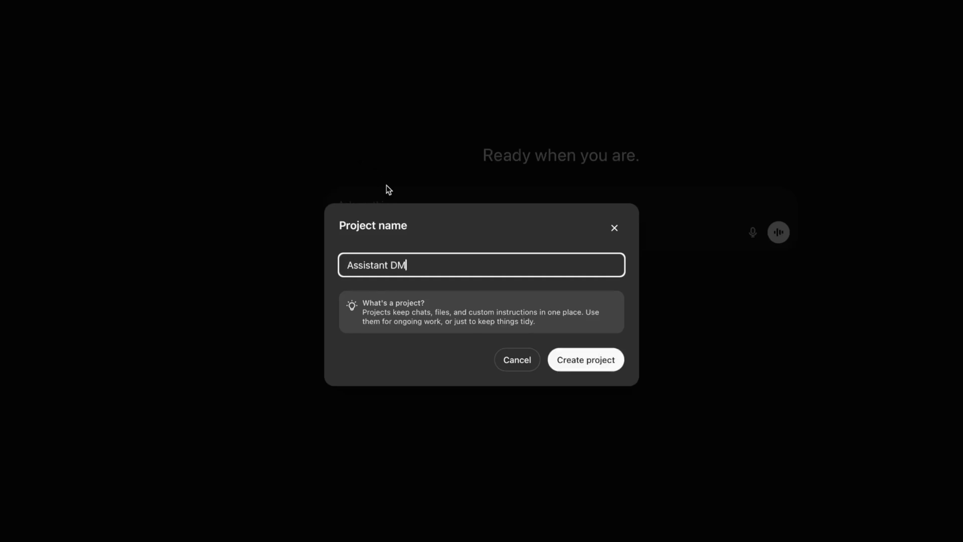
left_click(585, 359)
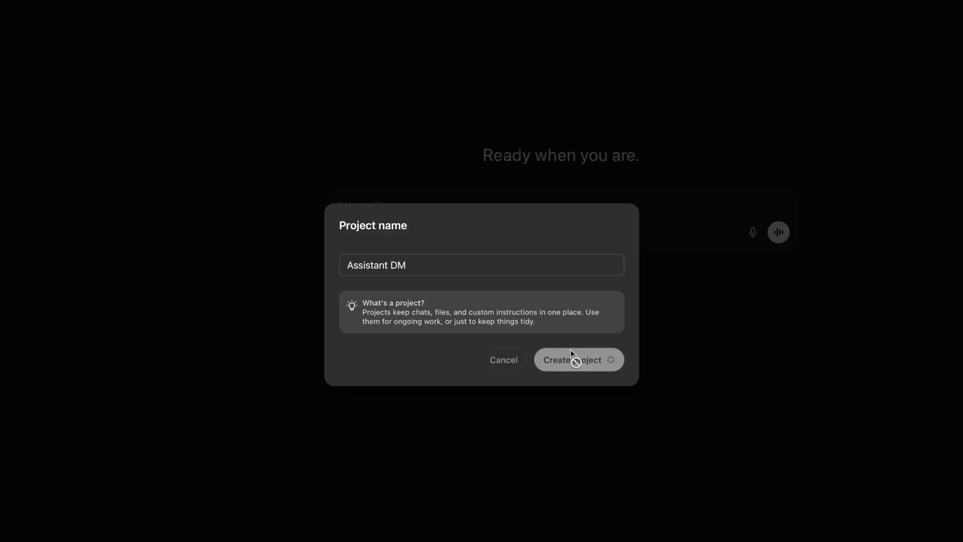
mouse_move(402, 291)
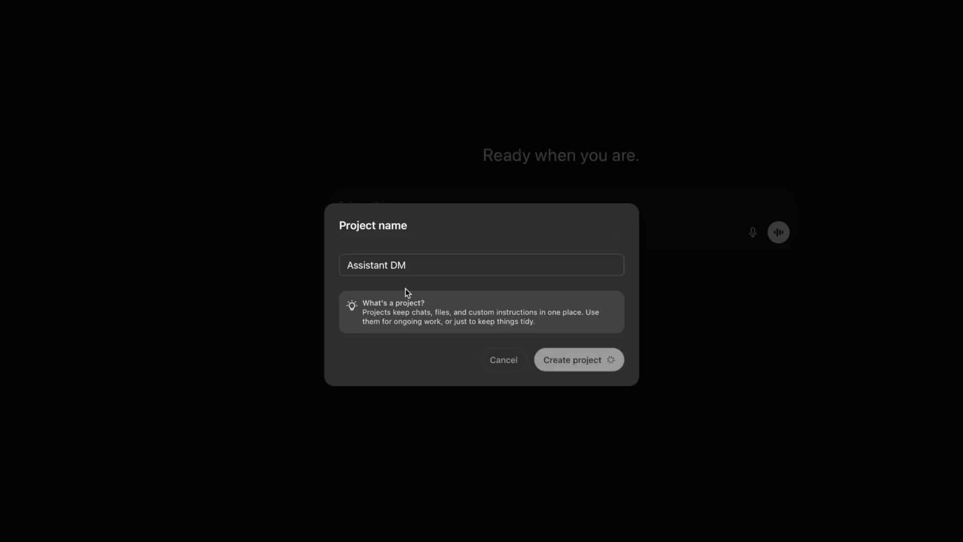
left_click(579, 360)
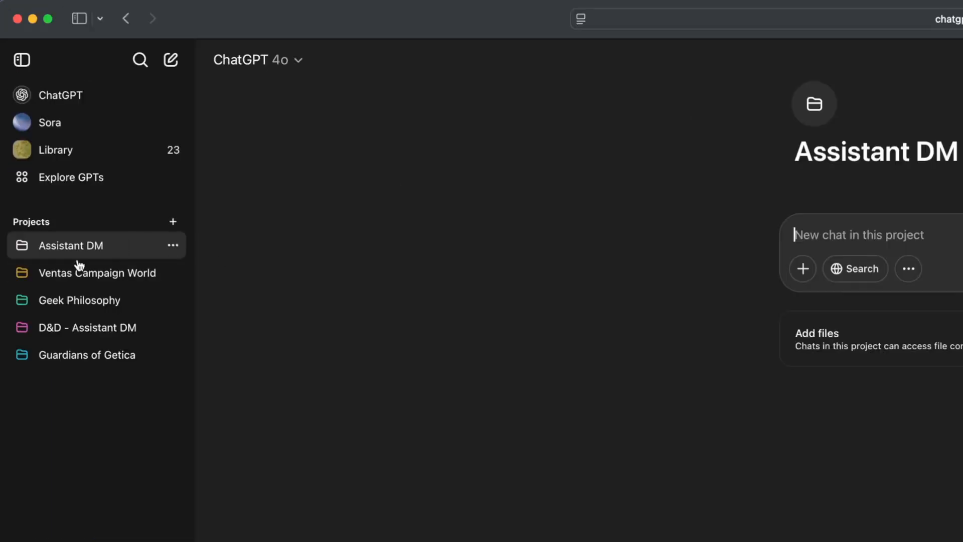
mouse_move(105, 302)
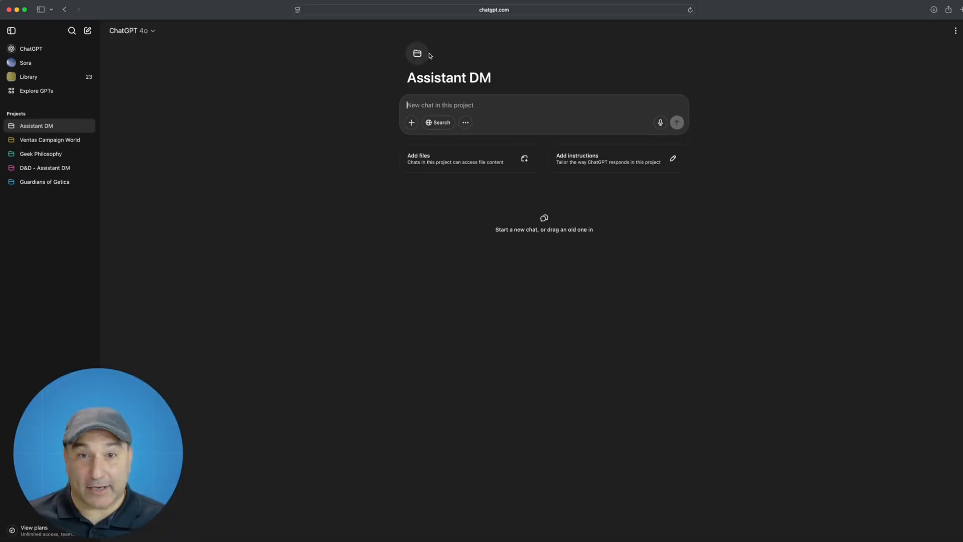
- Pick the purple swatch from the Assistant DM project's folder icon palette
left_click(417, 54)
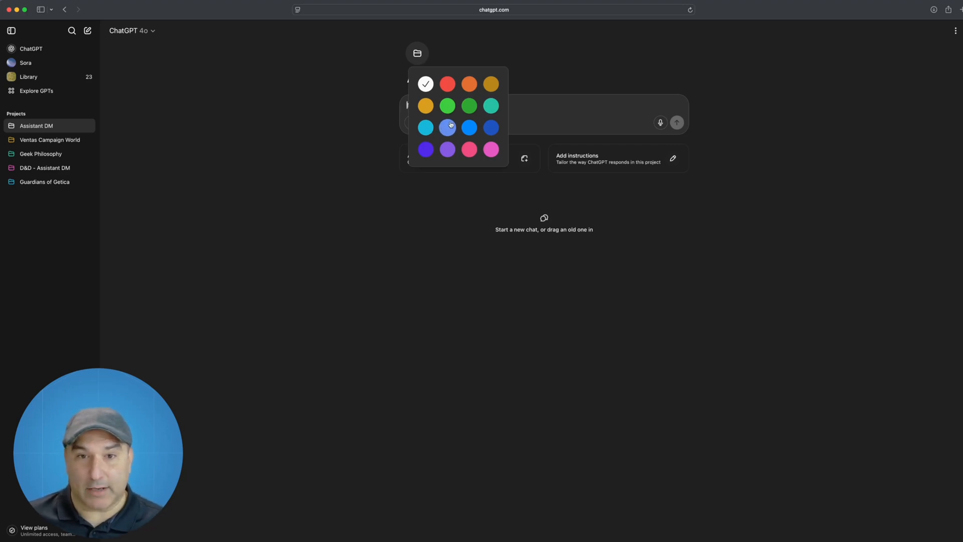
left_click(447, 149)
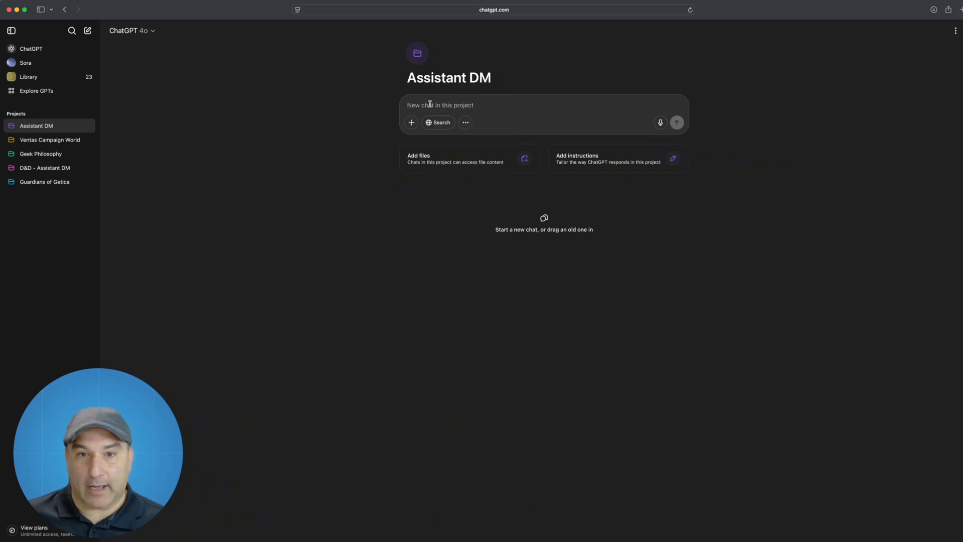
mouse_move(477, 108)
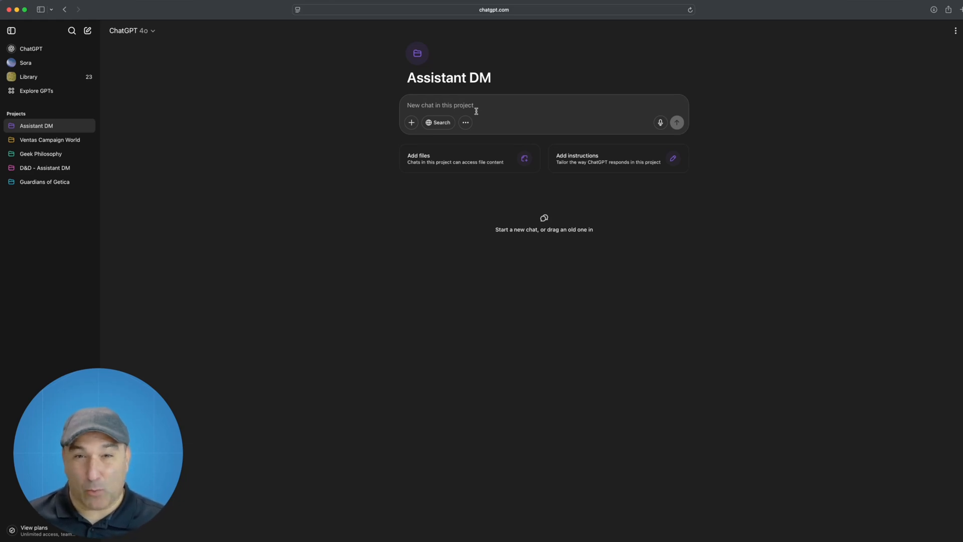
mouse_move(479, 119)
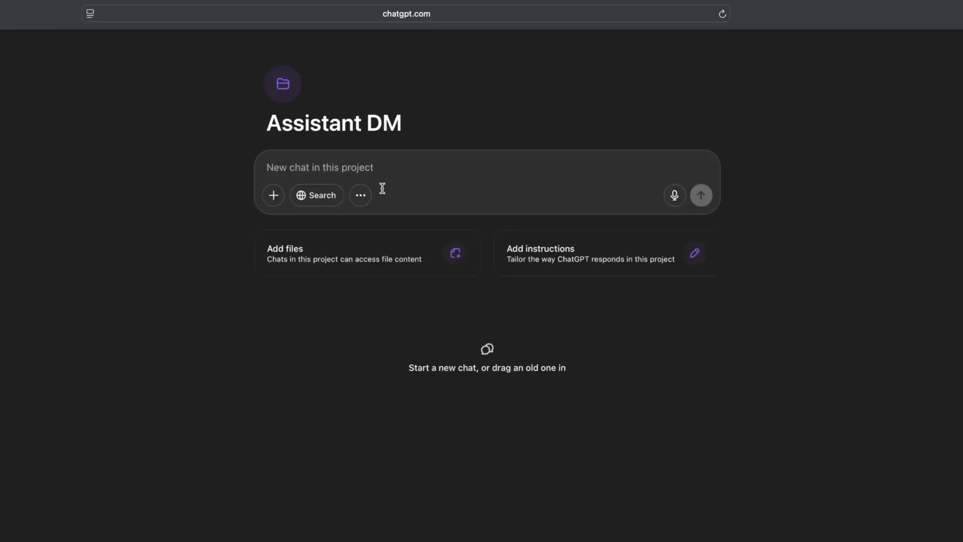
mouse_move(346, 259)
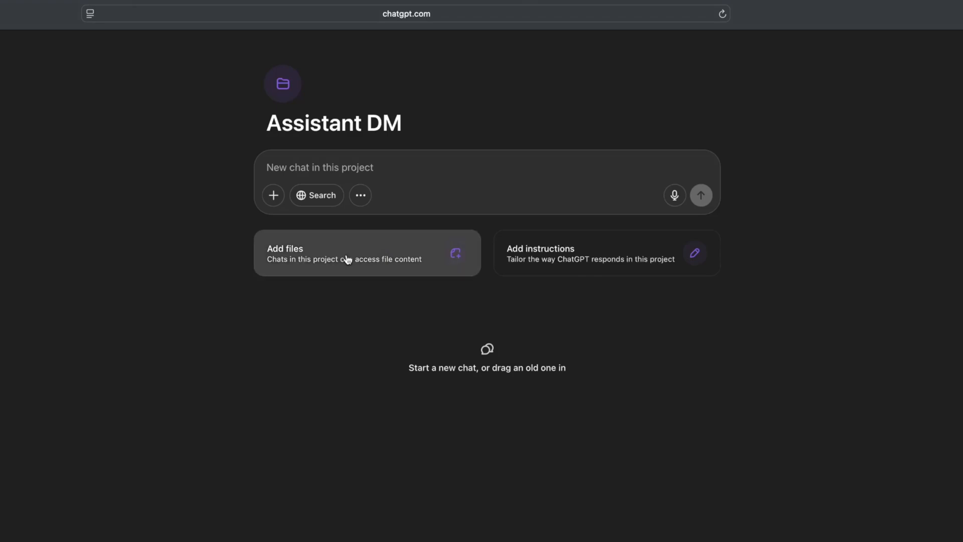
- Upload the session outline template, campaign setting, SRD rules and 2025 campaign PDFs to Assistant DM
left_click(352, 257)
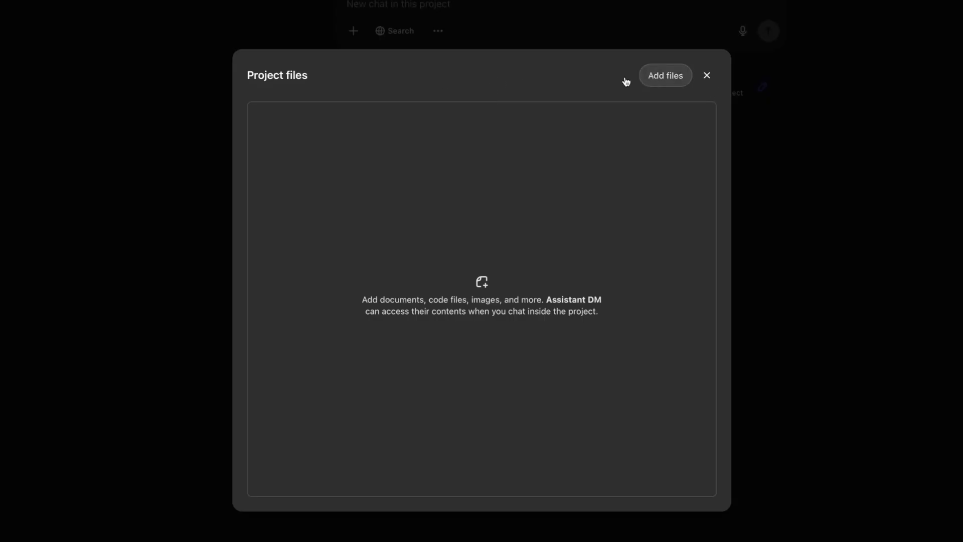
left_click(665, 75)
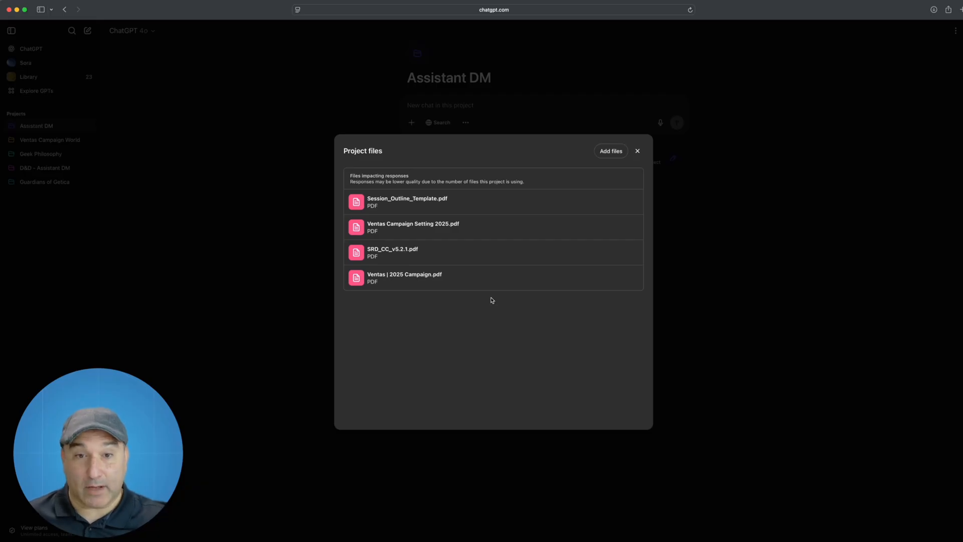
mouse_move(438, 219)
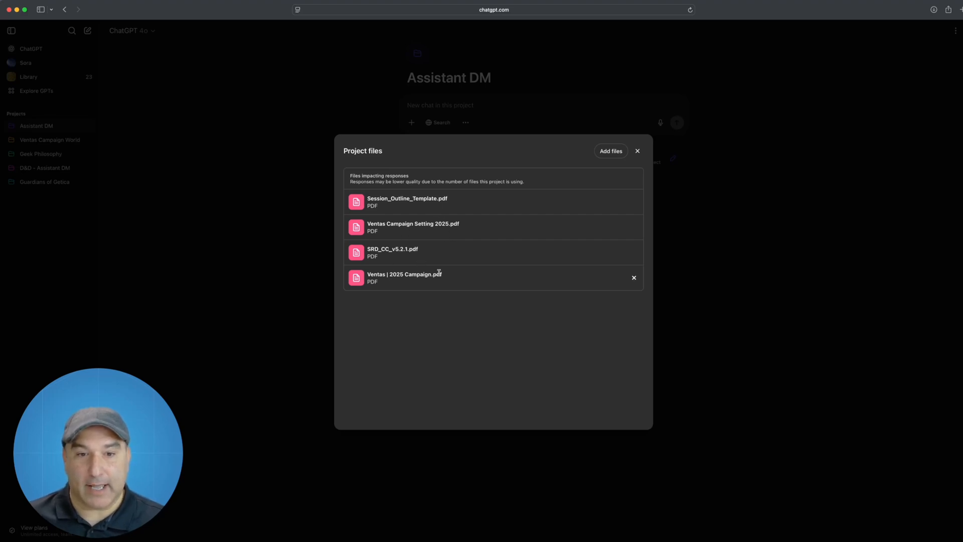
mouse_move(457, 280)
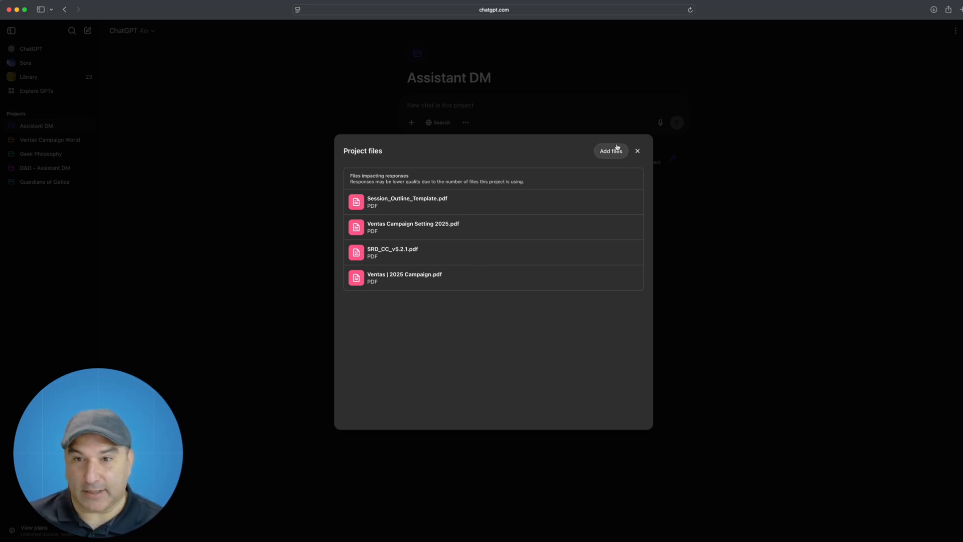
left_click(638, 150)
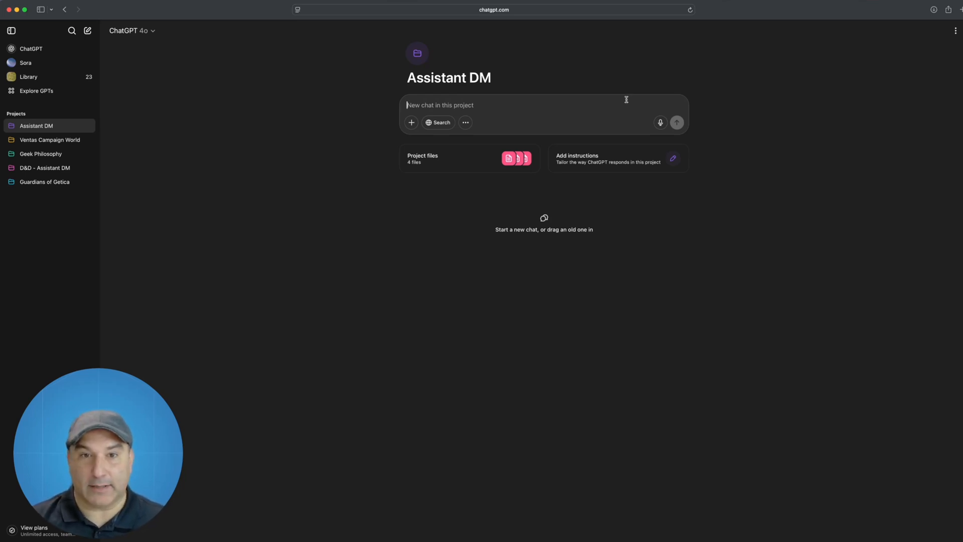
- Ask the project for a session 4 recap in the session outline template format
type("Please recap session 4")
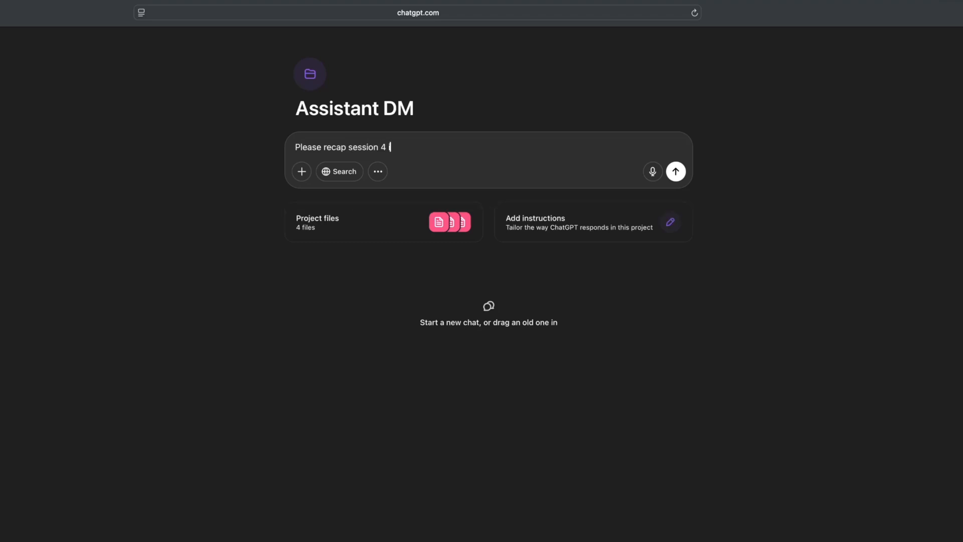
type("in the session outline")
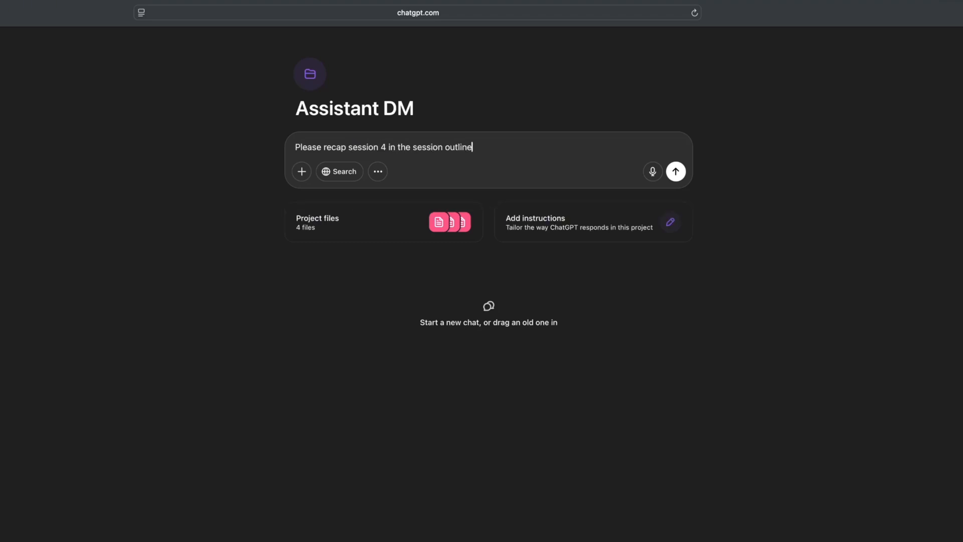
type("template ! included in the project files.")
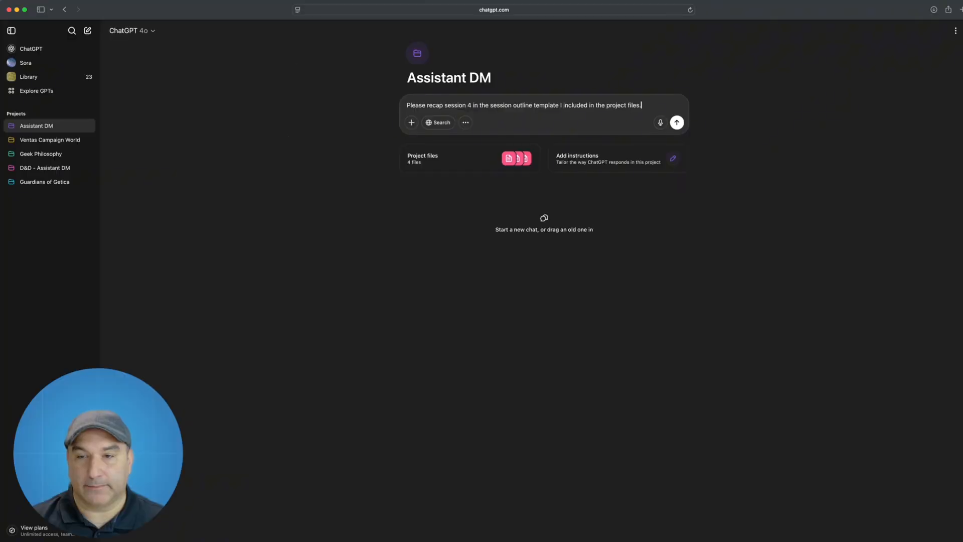
left_click(676, 122)
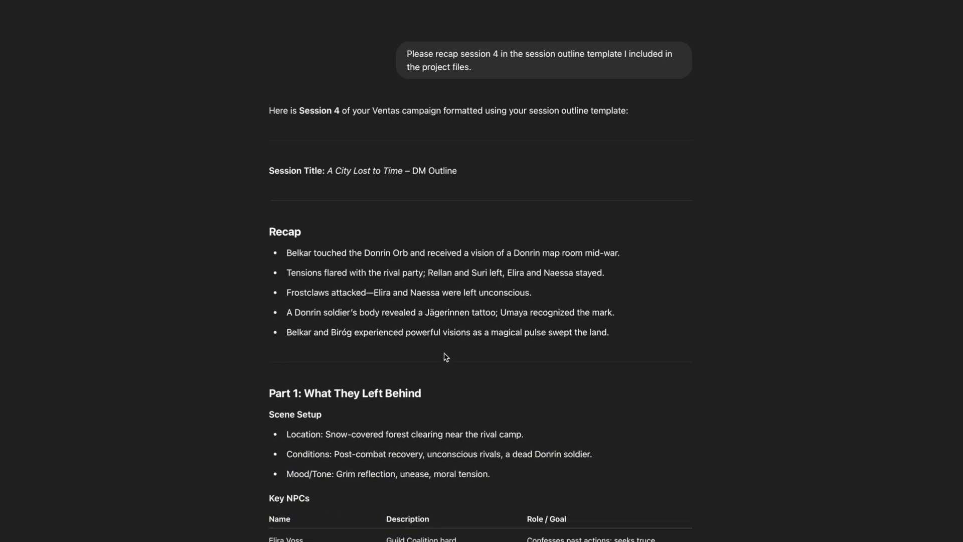
- Scroll the Session 4 outline through Parts 2 and 3 to the Final Beat / Ending Hook
scroll("down", 3)
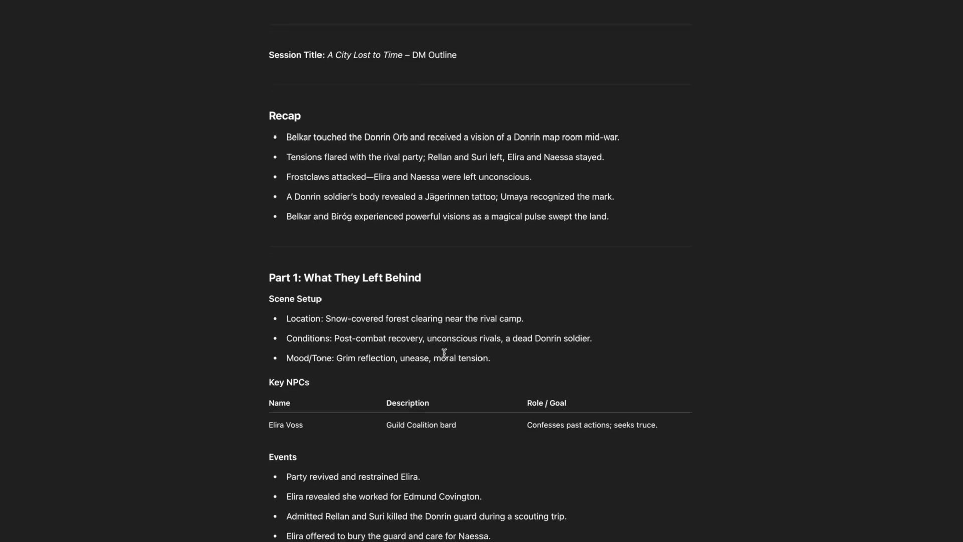
scroll("down", 3)
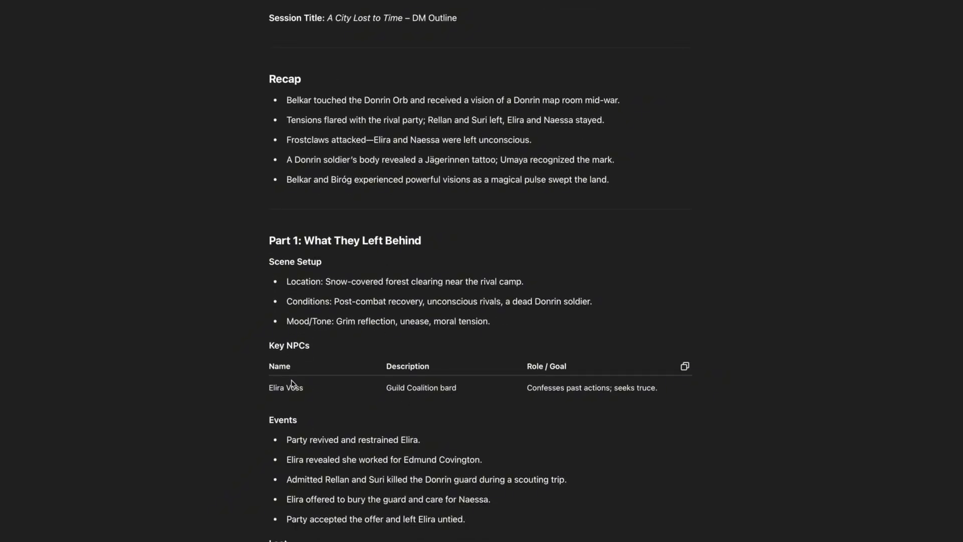
scroll("down", 3)
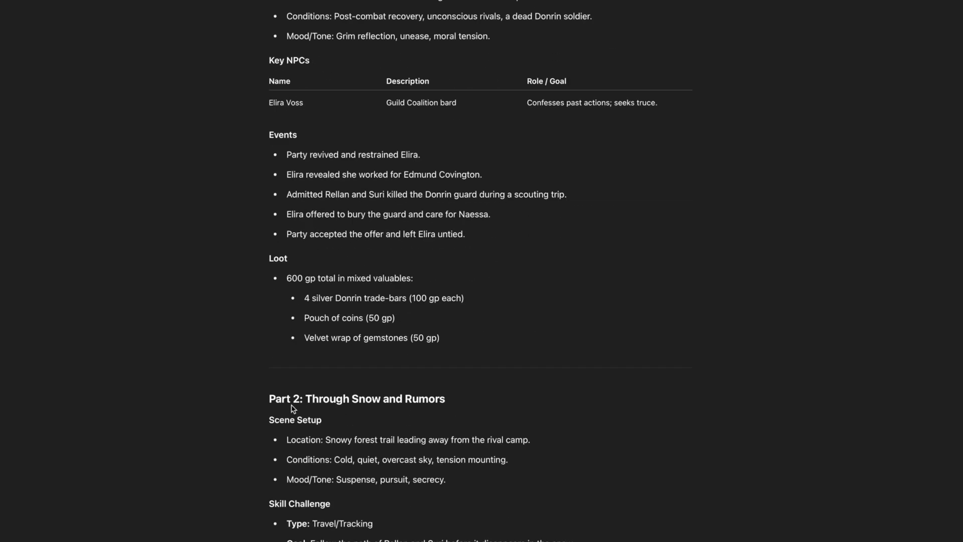
scroll("down", 3)
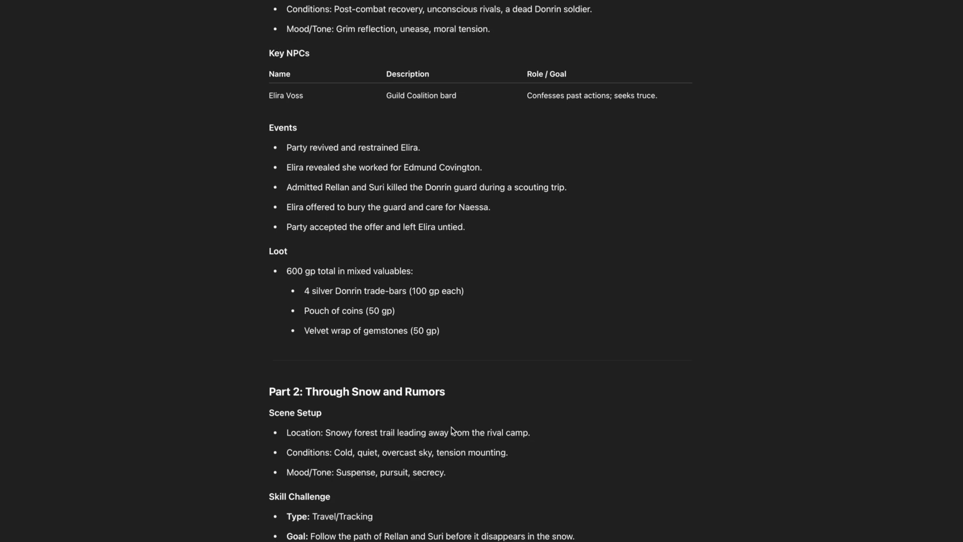
scroll("down", 3)
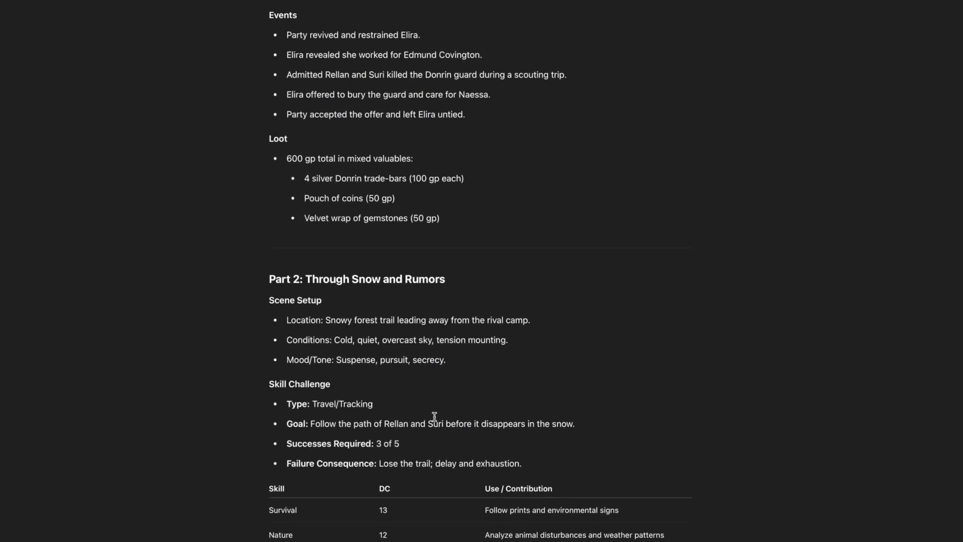
mouse_move(347, 401)
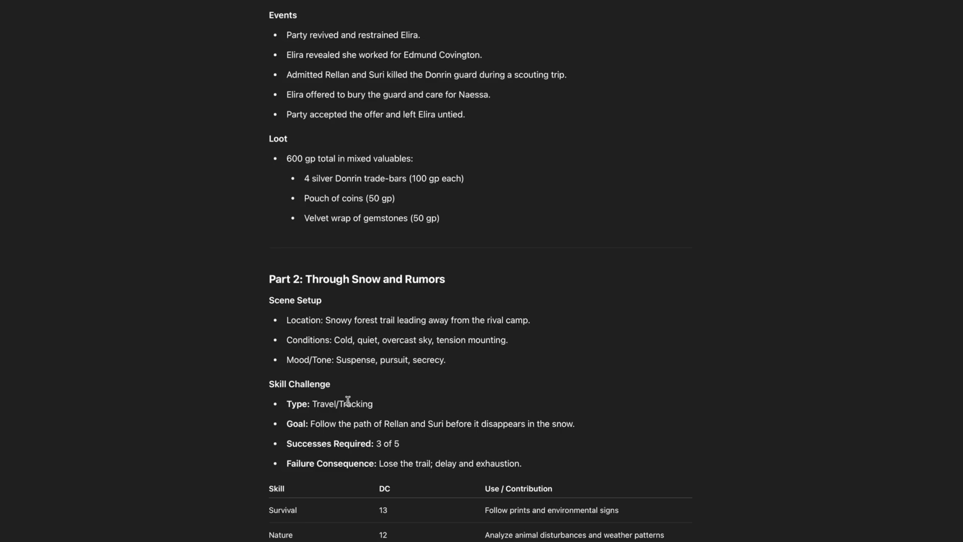
scroll("down", 3)
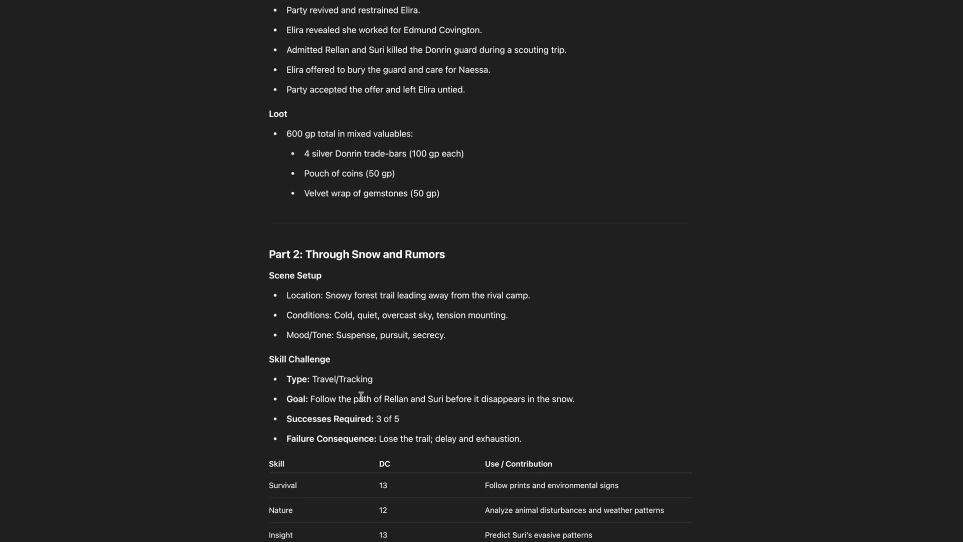
scroll("down", 3)
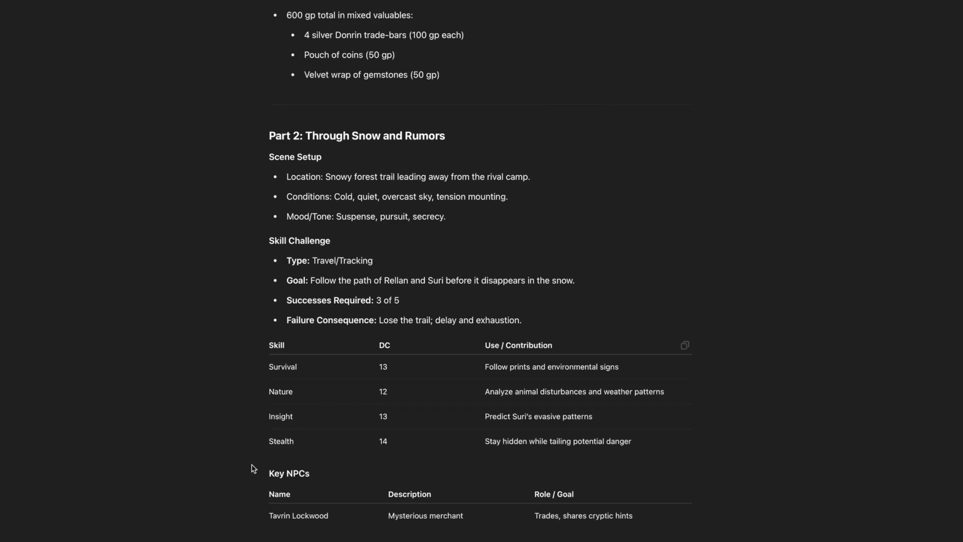
scroll("down", 3)
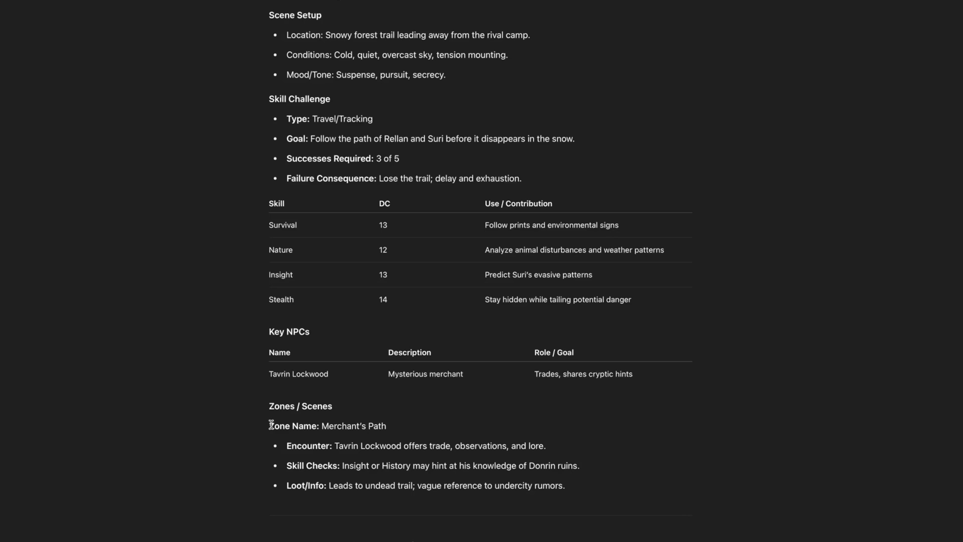
mouse_move(280, 422)
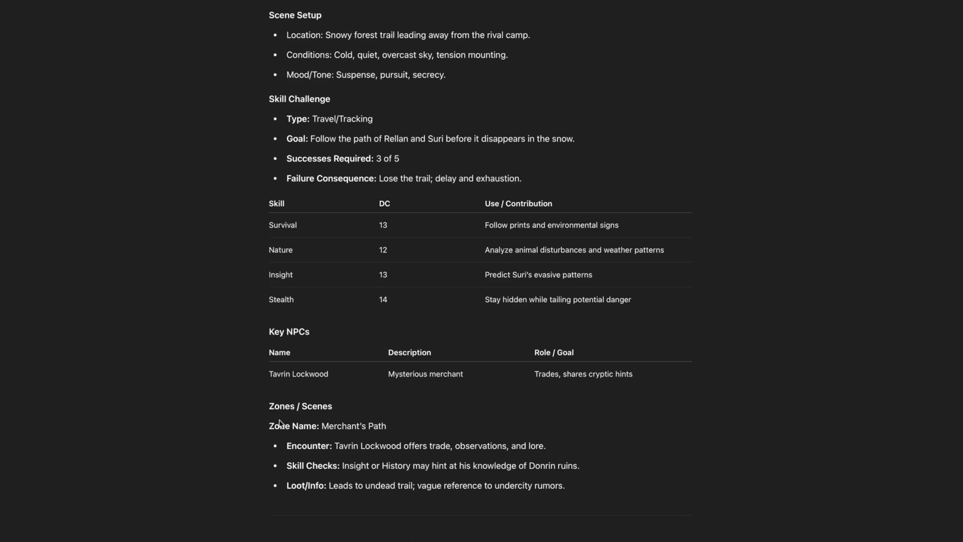
scroll("down", 3)
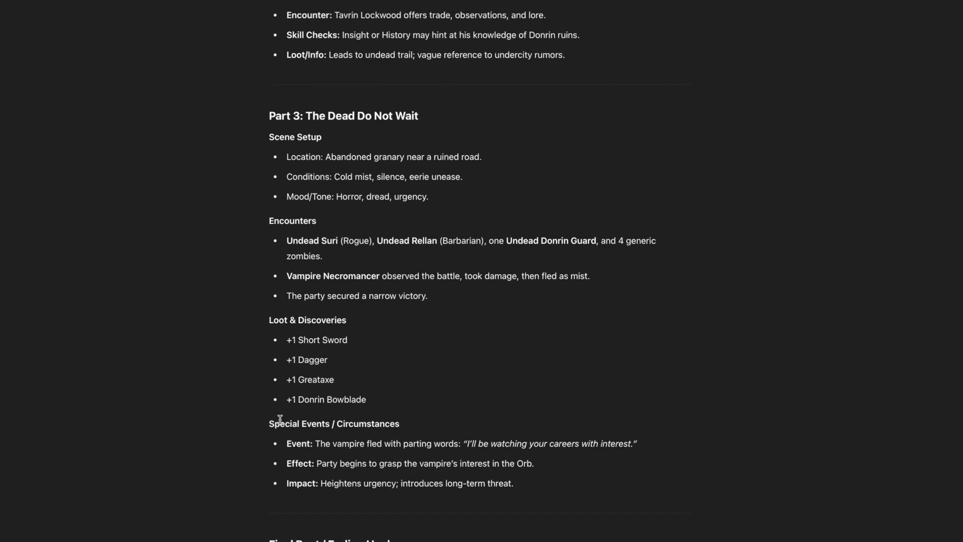
scroll("down", 3)
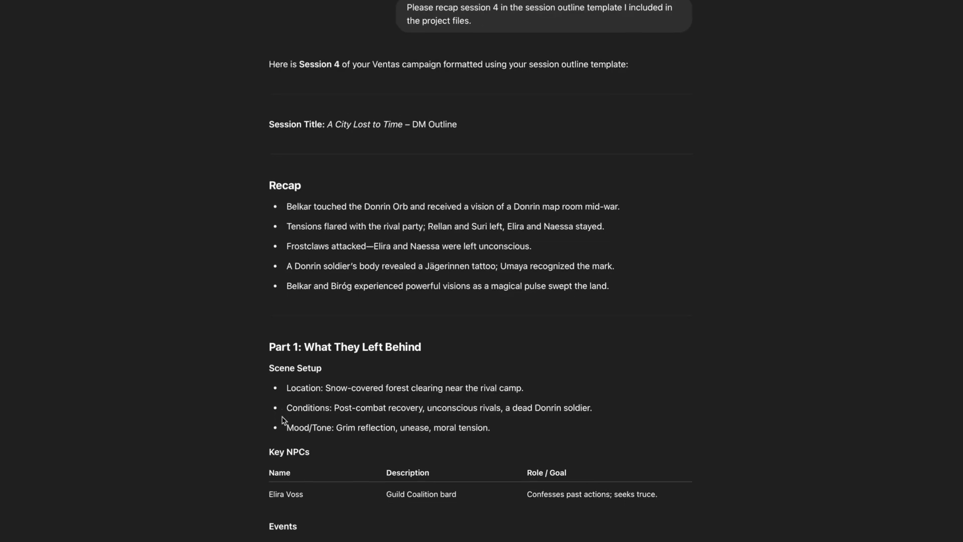
scroll("down", 3)
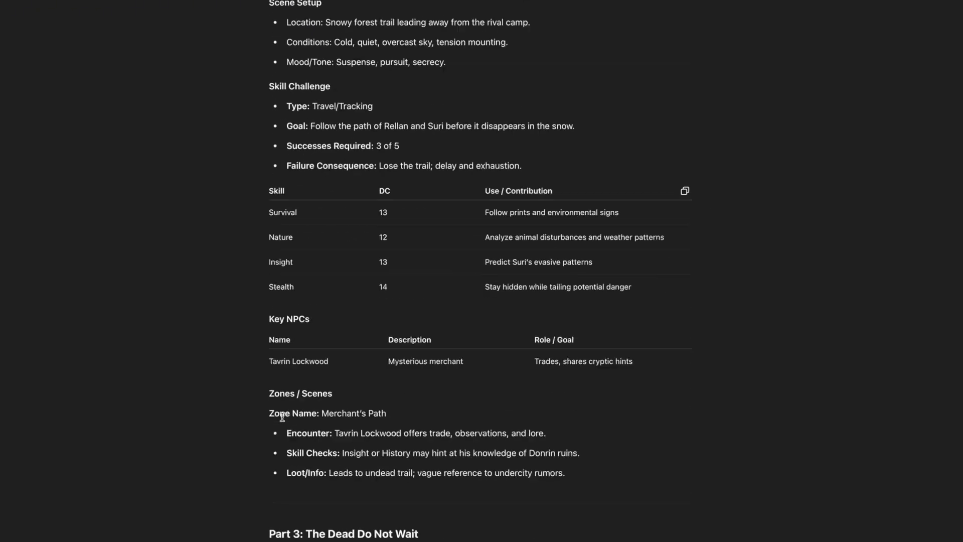
scroll("down", 3)
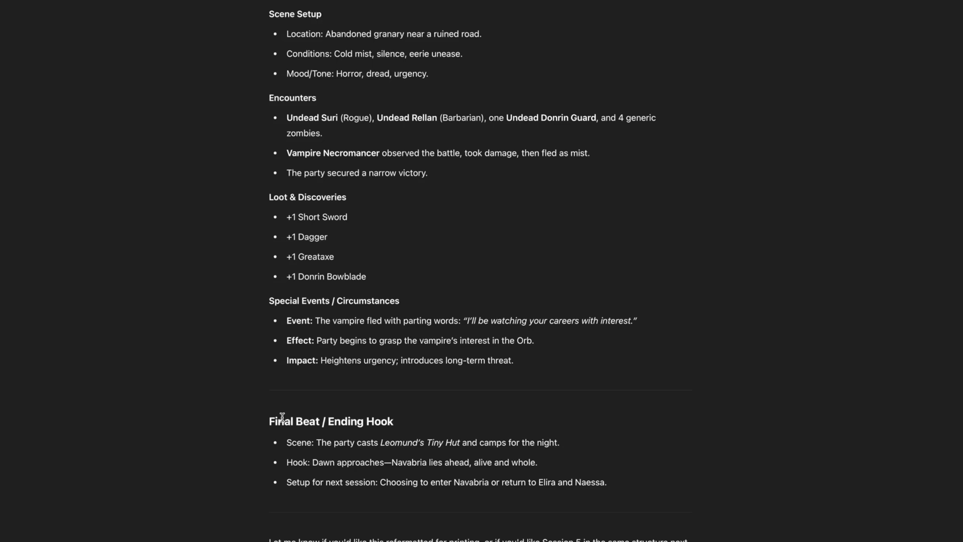
scroll("down", 3)
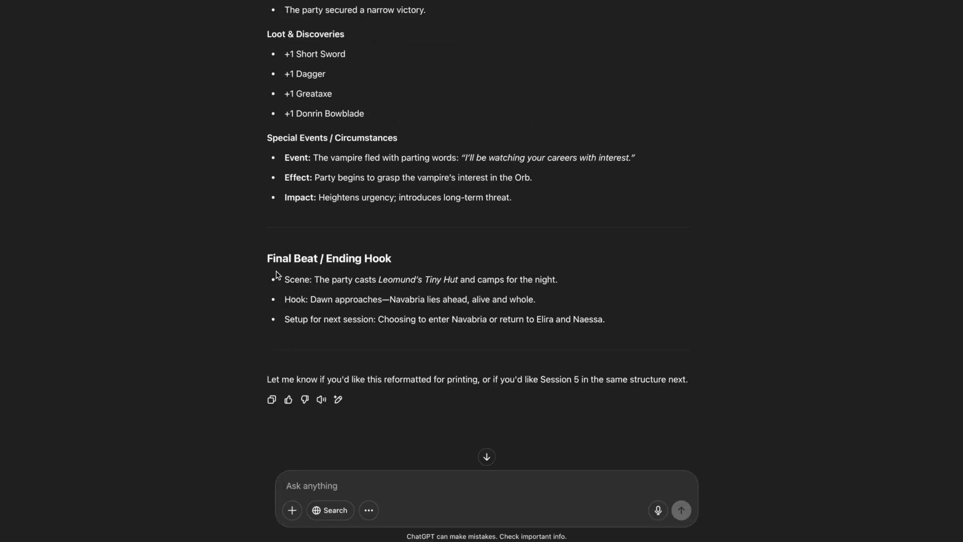
- Type 'Tell me who the rival party members were the showed up in the session.'
type("Tell me who the")
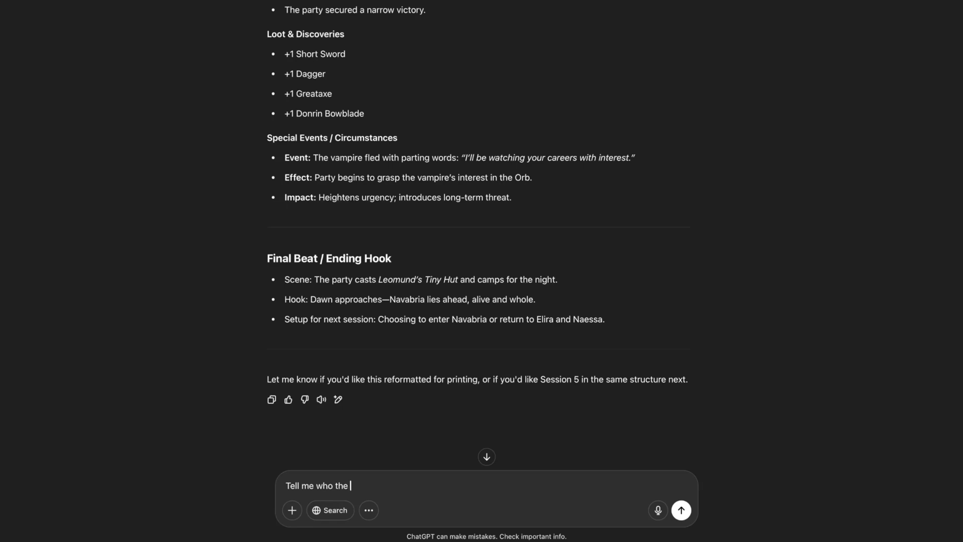
type("rival party")
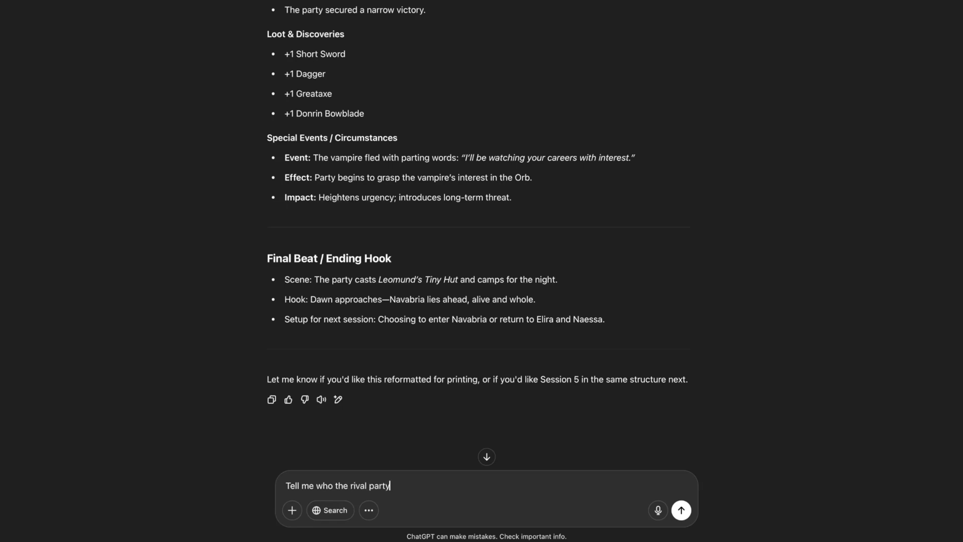
type("members were the showed up in the")
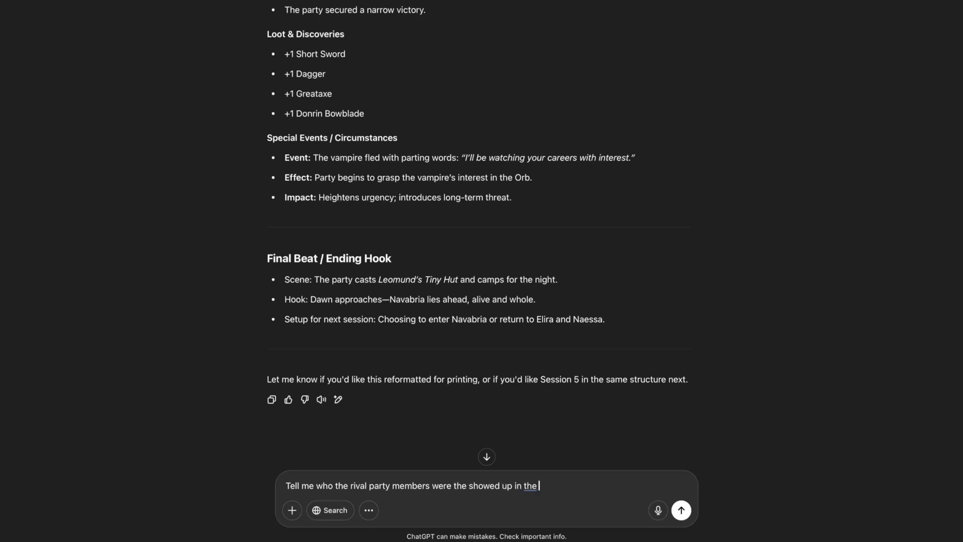
type("session.")
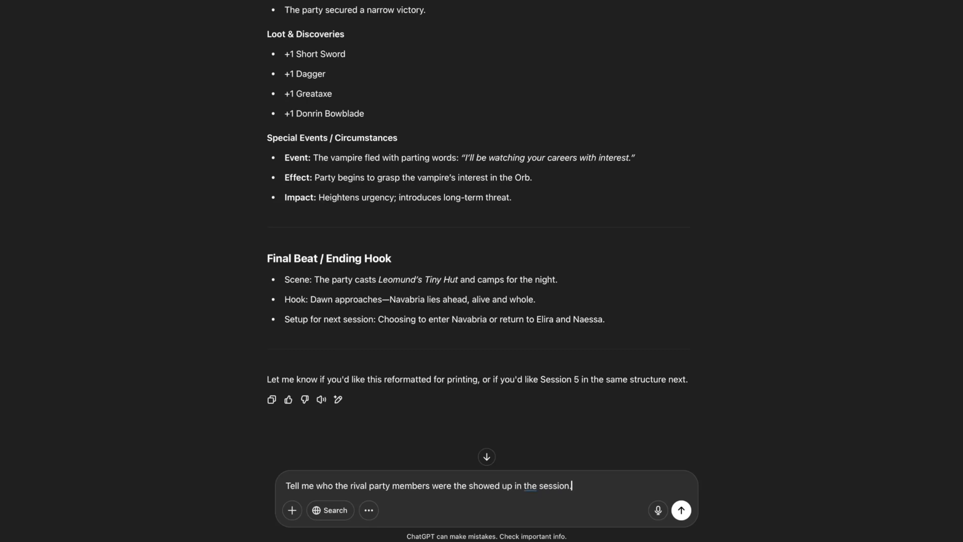
- Send the rival party question and read the reply naming Elira, Naessa, Rellan and Suri
left_click(682, 509)
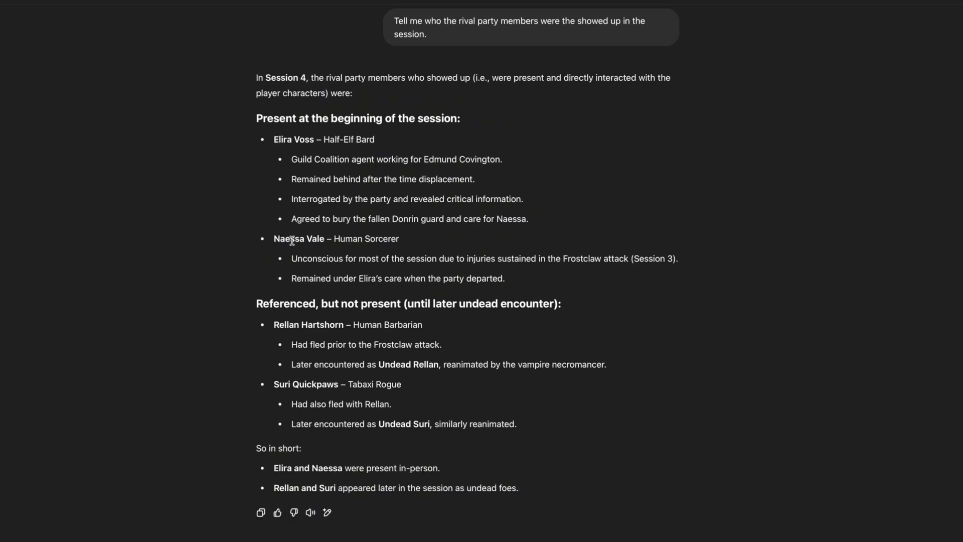
mouse_move(340, 170)
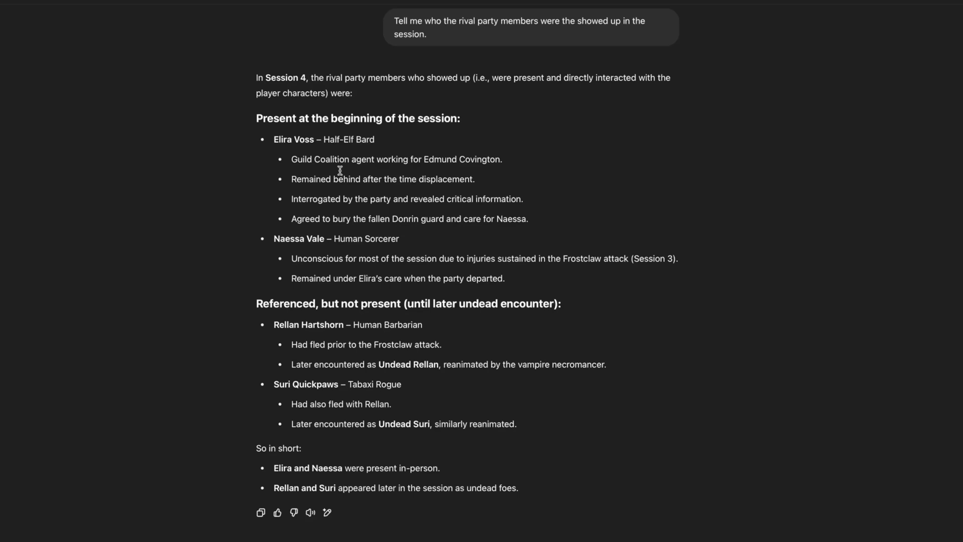
mouse_move(351, 241)
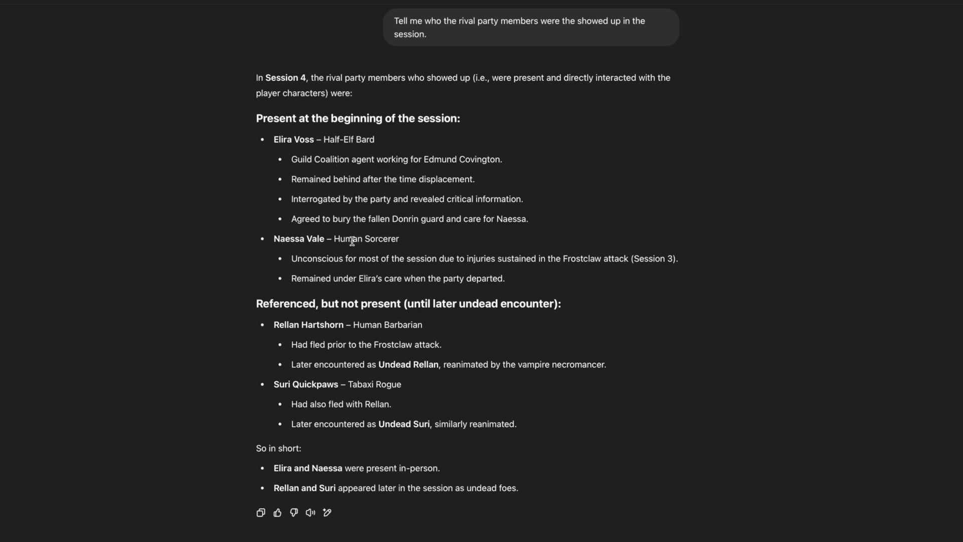
scroll("down", 3)
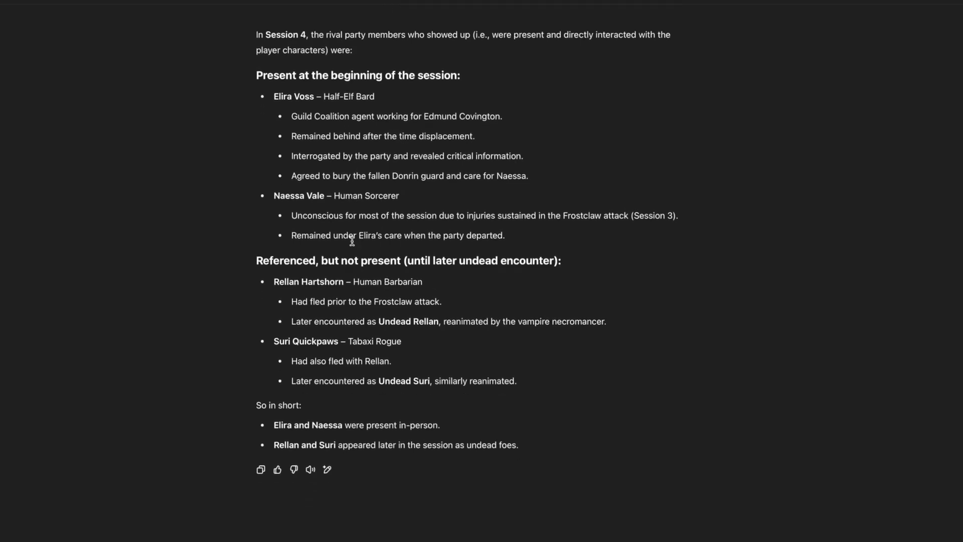
mouse_move(305, 282)
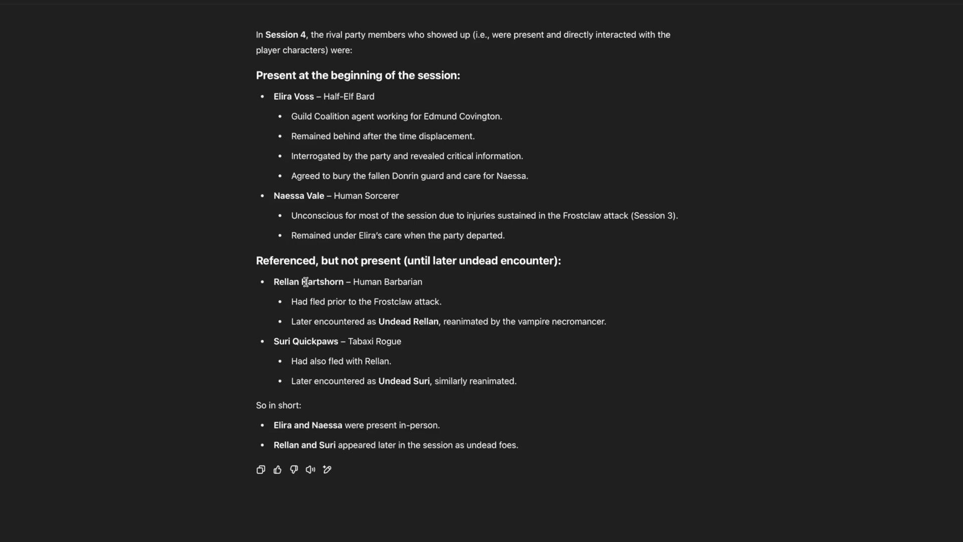
mouse_move(309, 254)
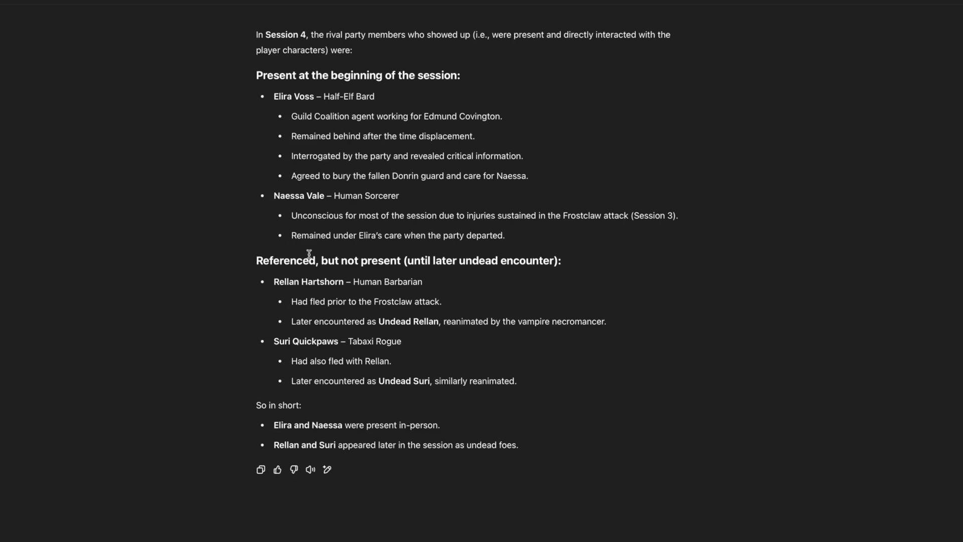
scroll("down", 3)
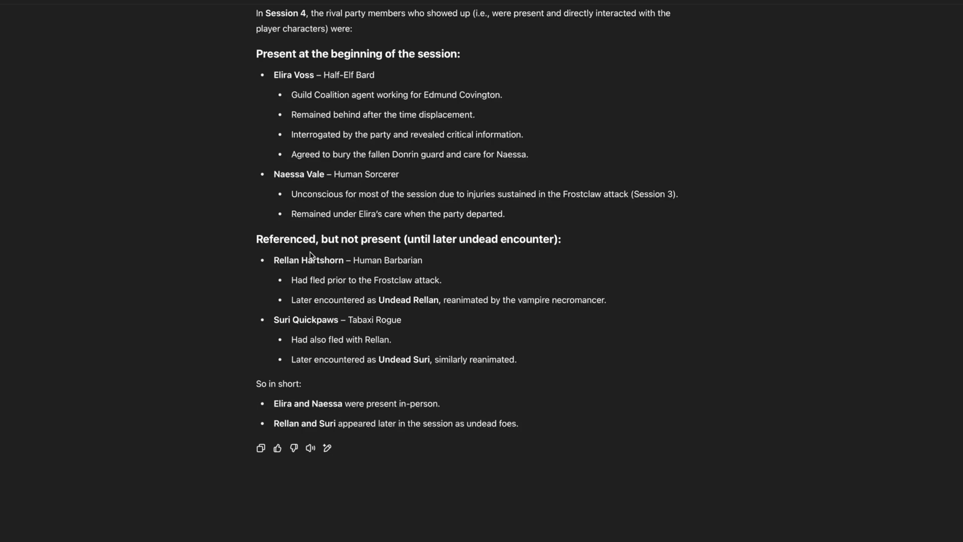
scroll("down", 3)
type("What was the next step for the part")
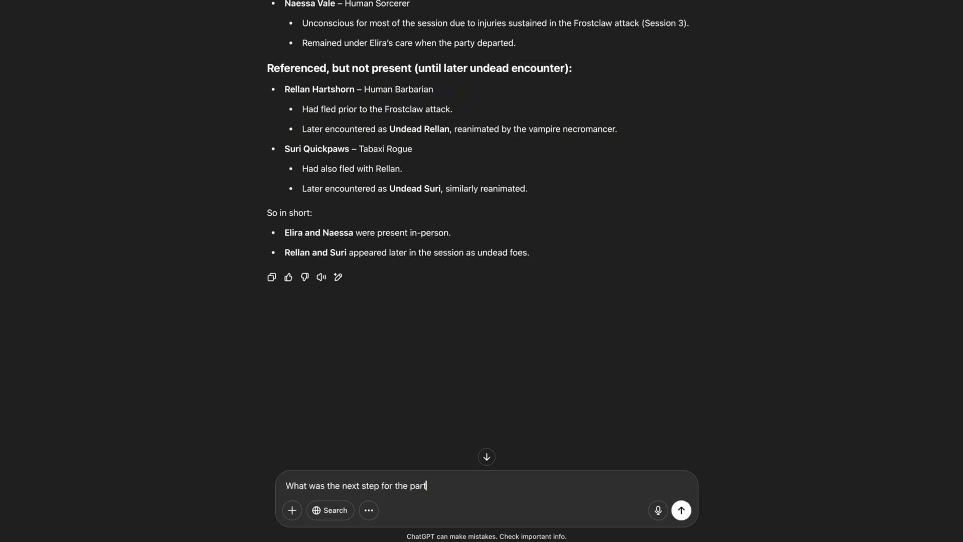
- Send the next-step question and read that the party proceeded to Navabria at dawn
left_click(681, 510)
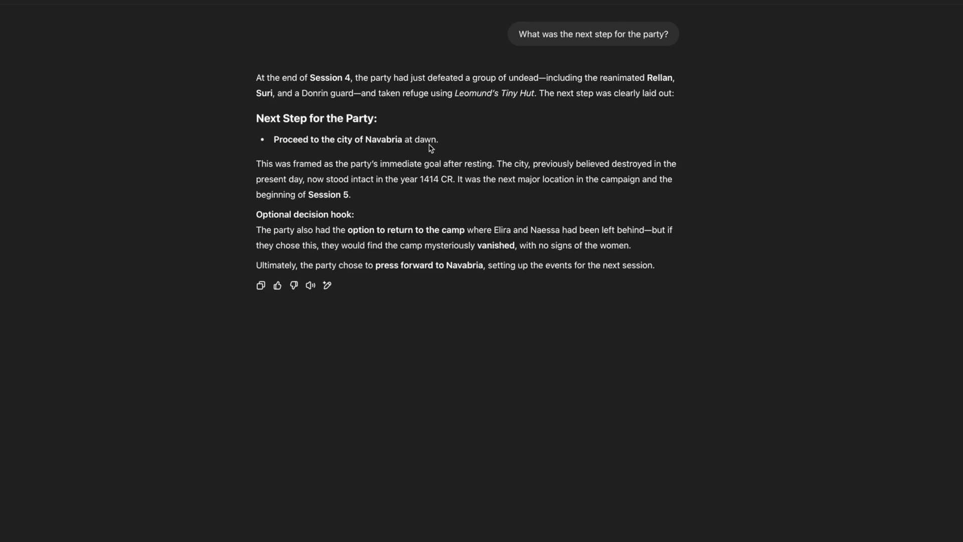
mouse_move(378, 199)
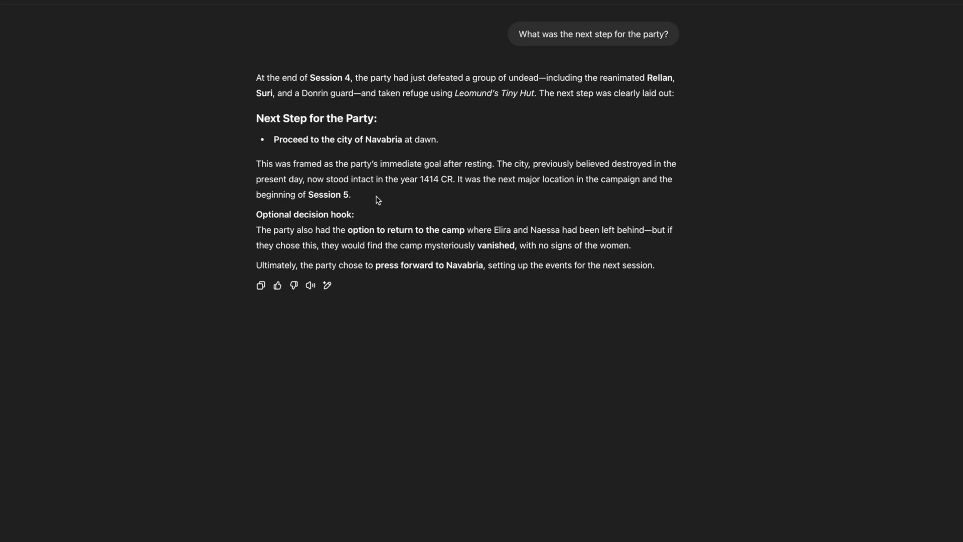
mouse_move(434, 241)
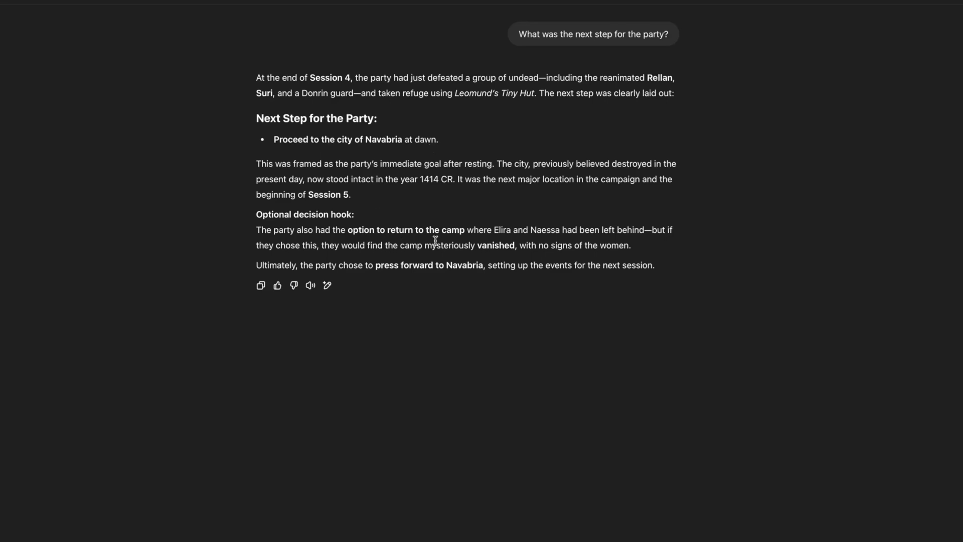
mouse_move(503, 243)
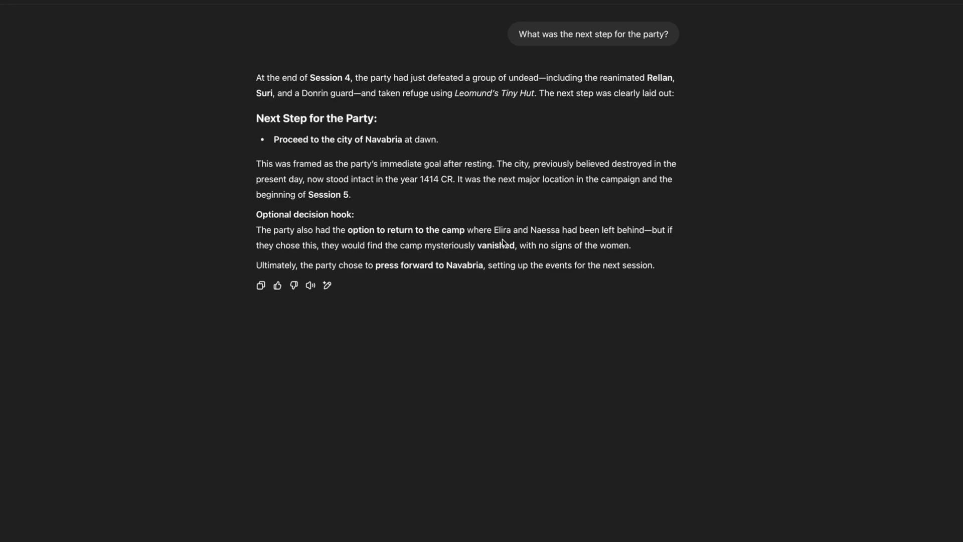
type("create a combat encounter that's appropriate for the group - they are level 3 now")
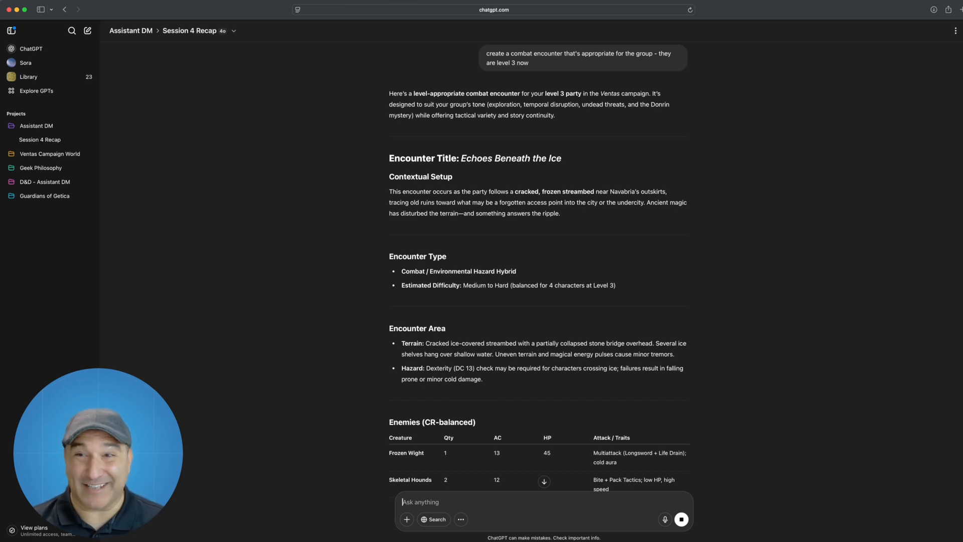
mouse_move(508, 262)
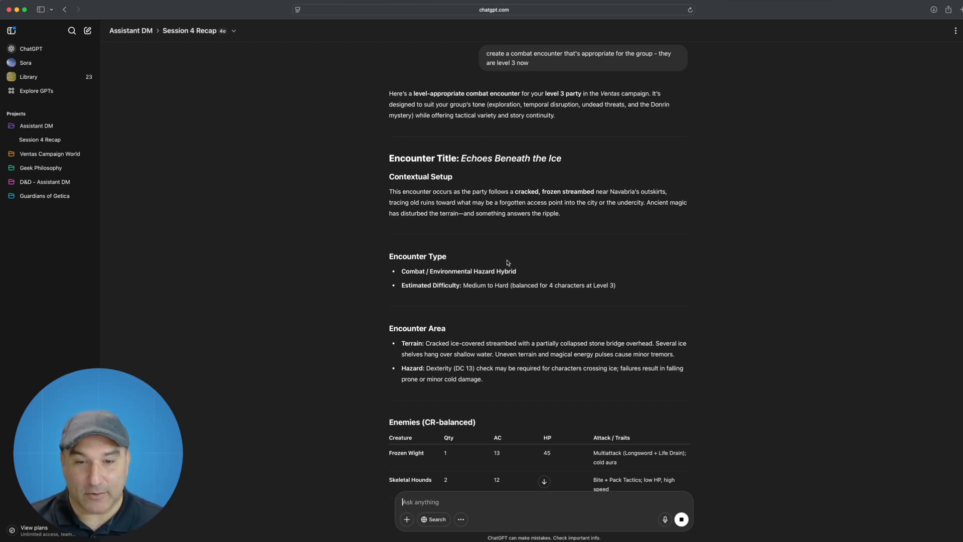
- Read the Echoes Beneath the Ice encounter through Enemies, Tactics and Environmental Options
scroll("down", 3)
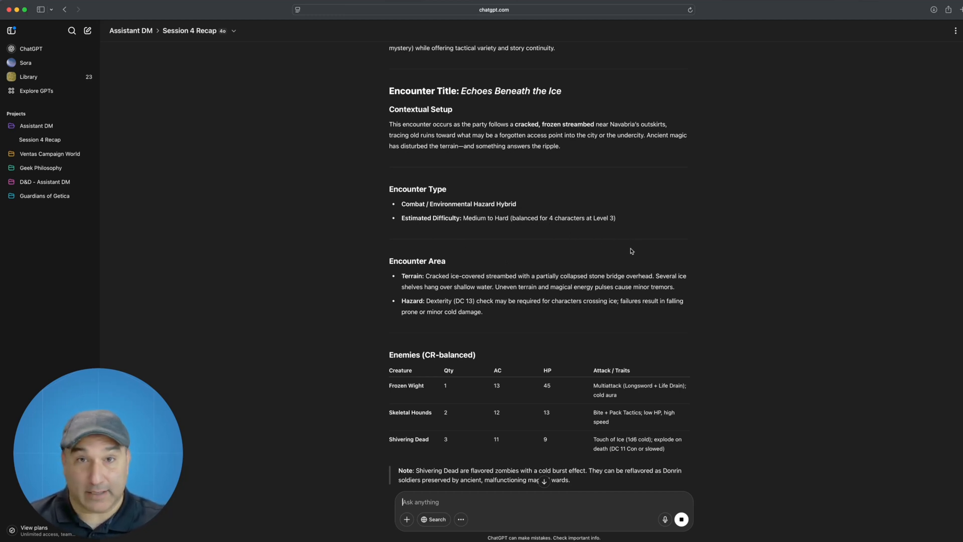
scroll("down", 3)
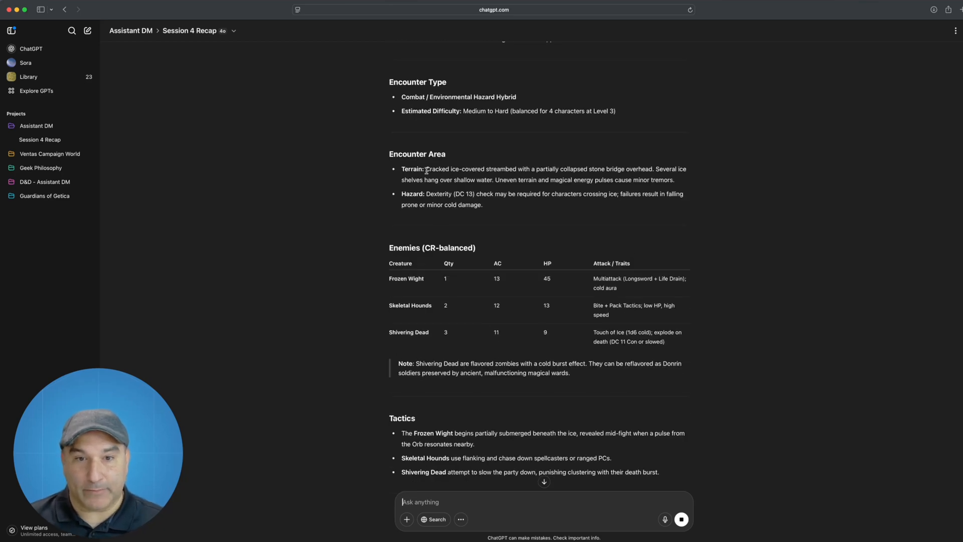
scroll("down", 3)
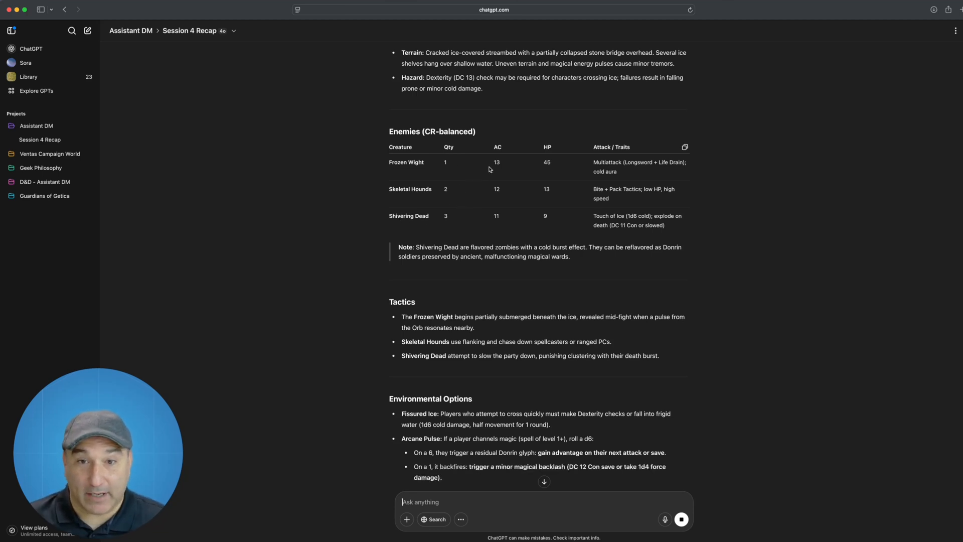
mouse_move(634, 225)
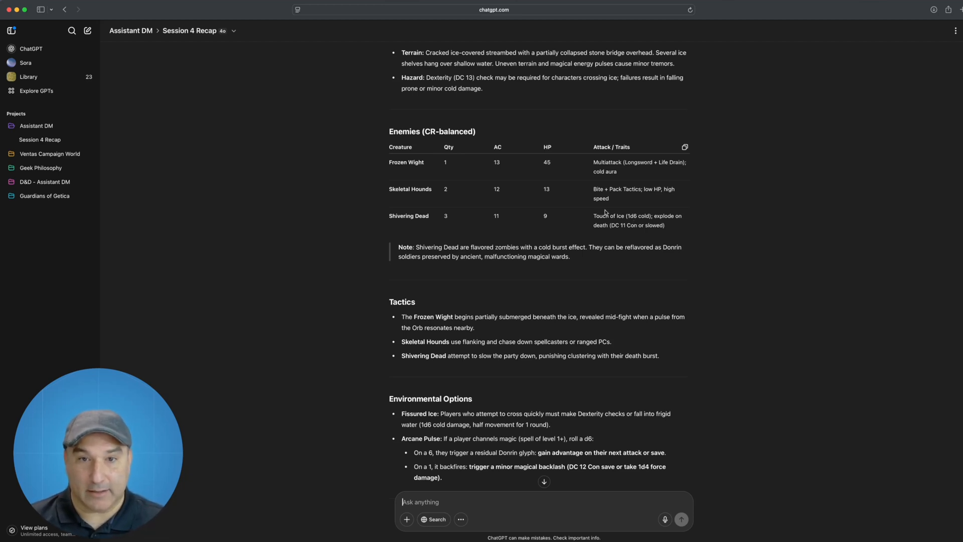
scroll("down", 3)
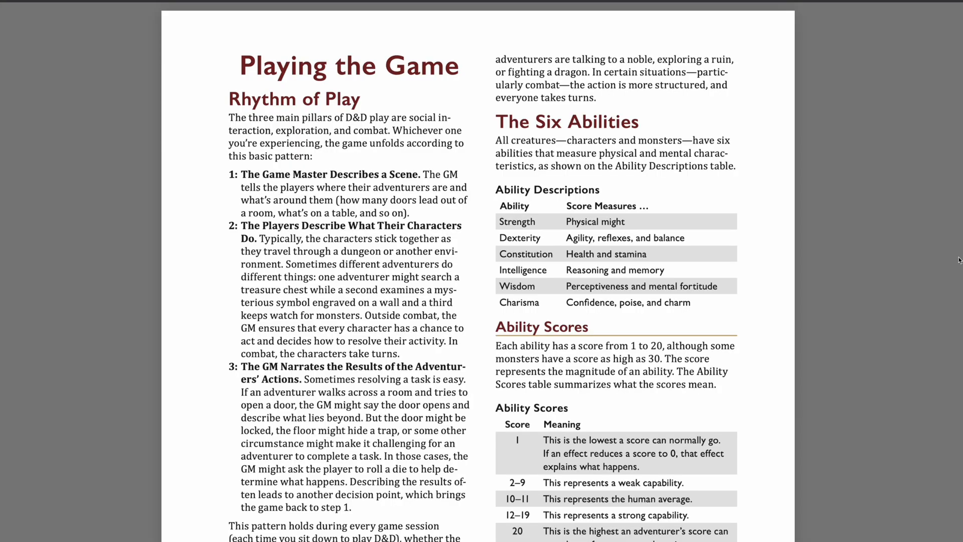
- Scroll the rules PDF past Rhythm of Play to the Ability Scores table and Modifiers
scroll("down", 3)
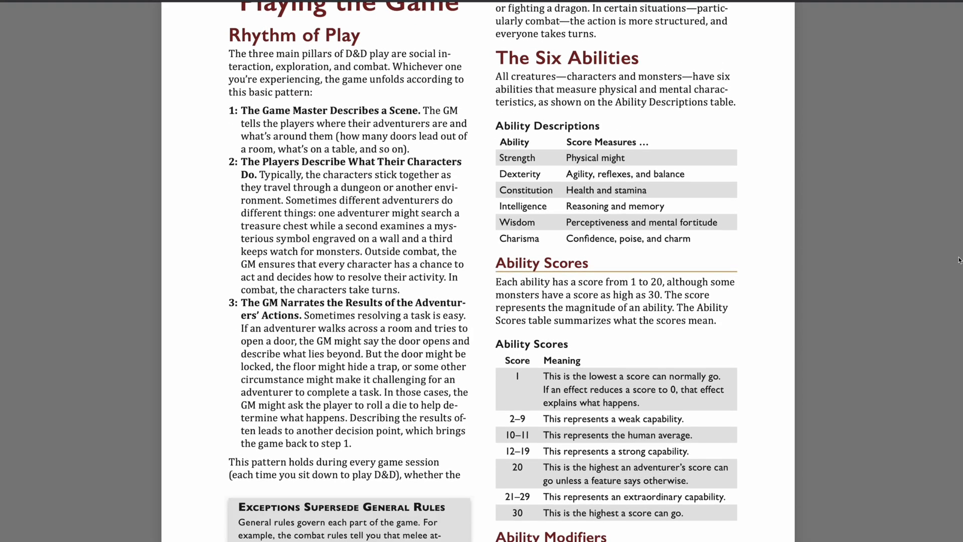
scroll("down", 3)
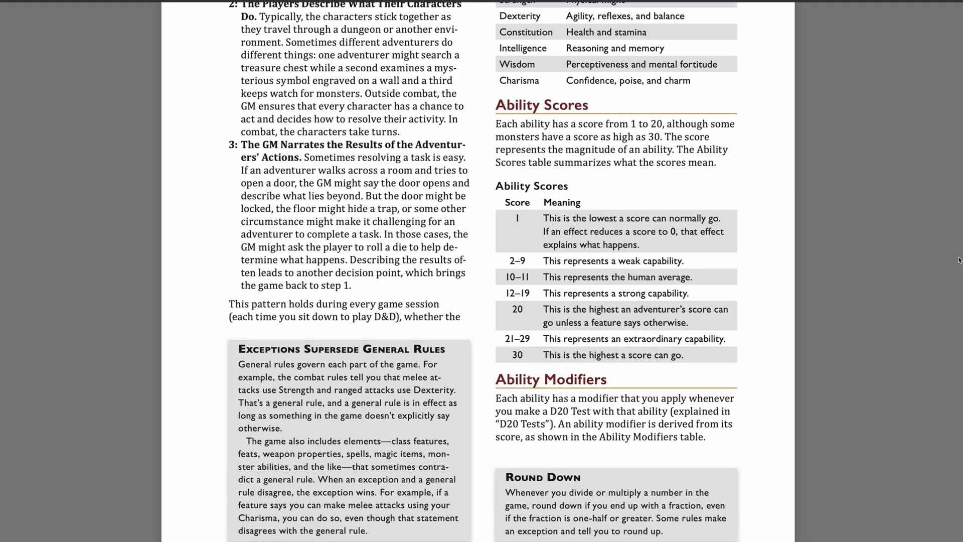